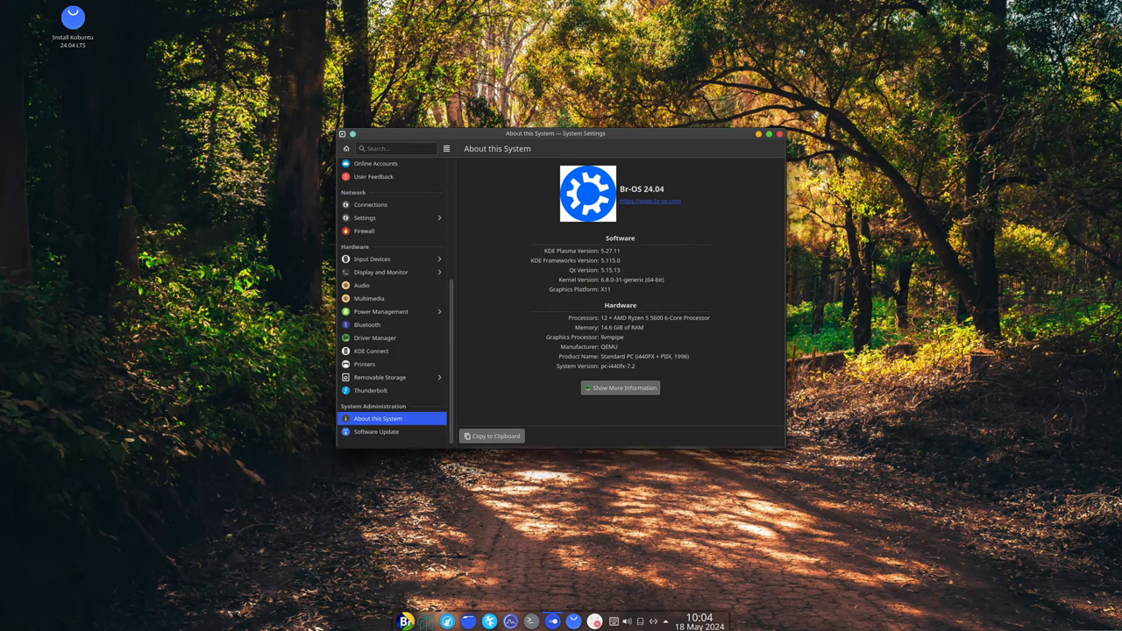
# Step: Close the system information window and launch System Settings from the launcher's Settings category
pyautogui.click(779, 133)
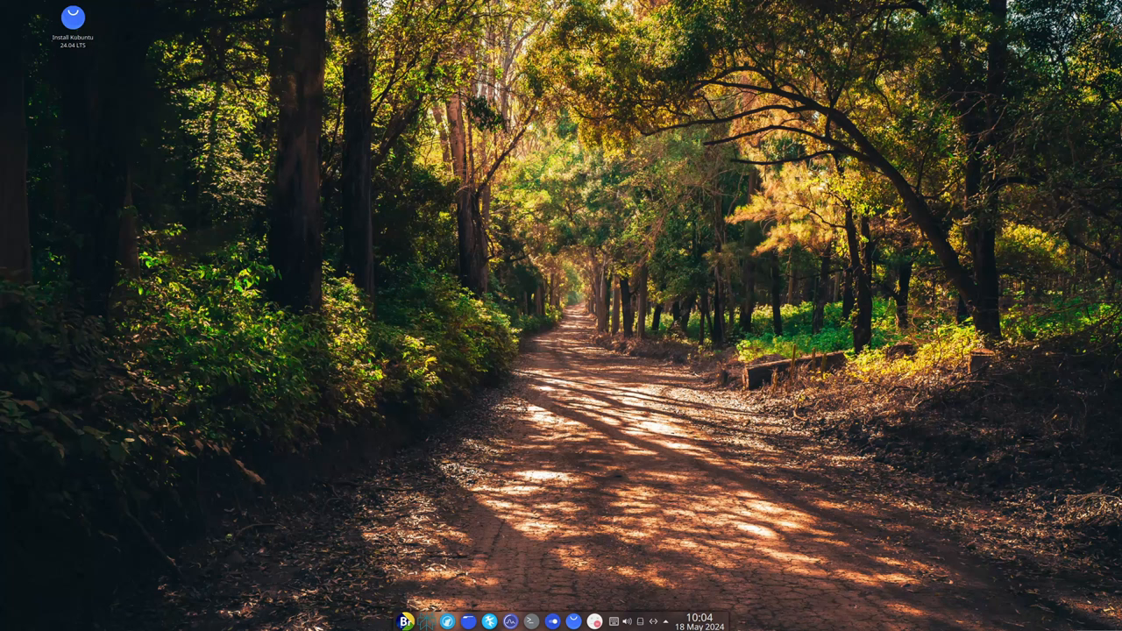
pyautogui.click(428, 621)
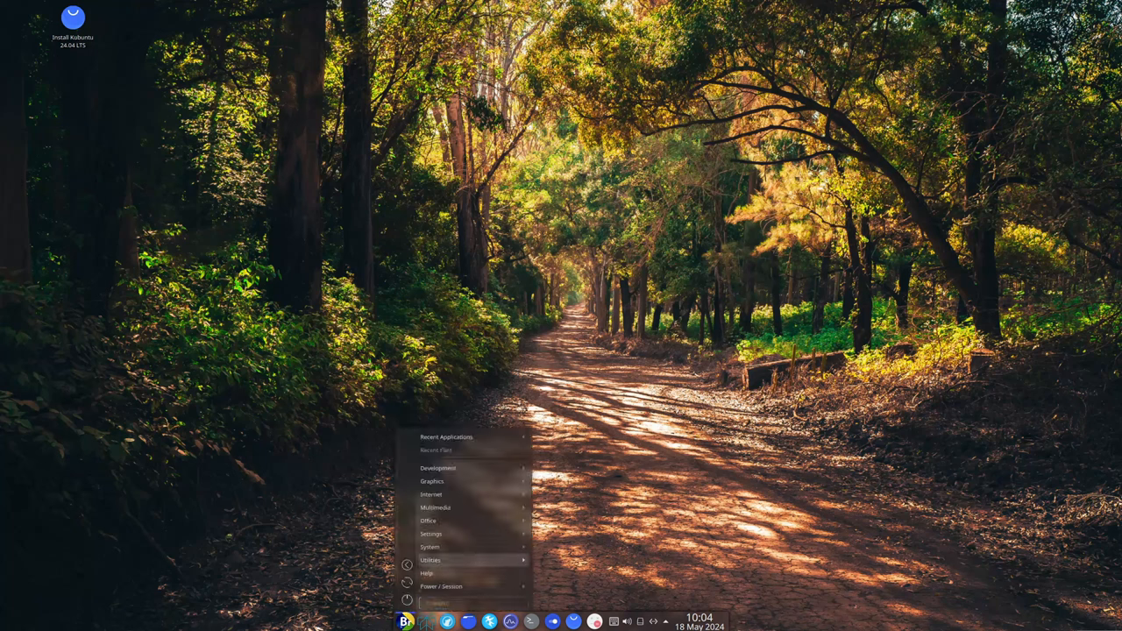
pyautogui.click(432, 561)
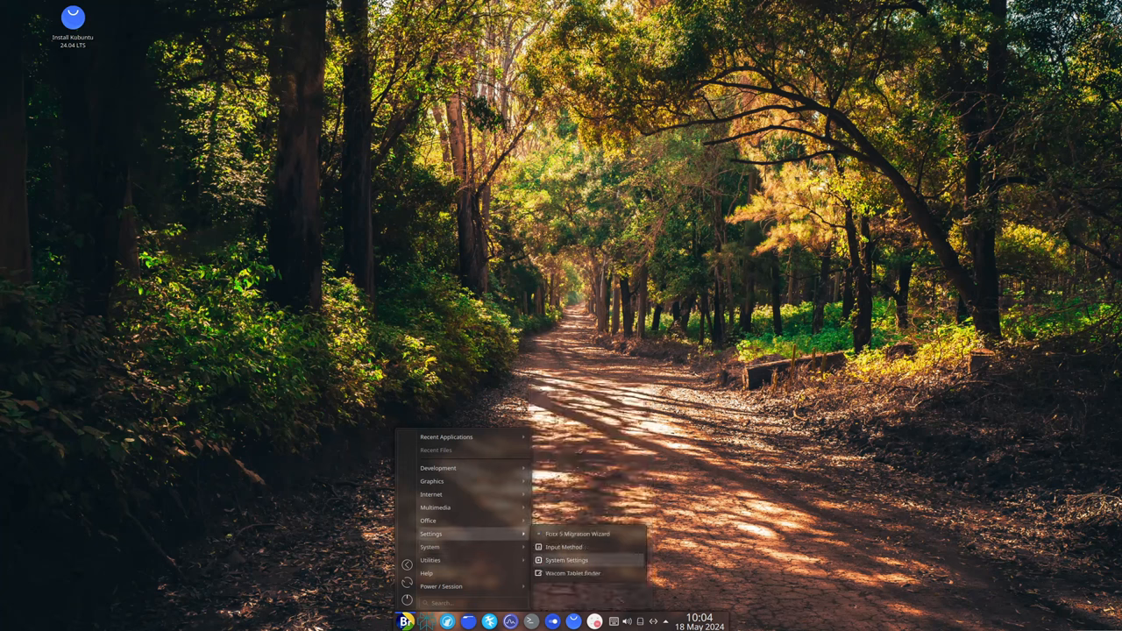
pyautogui.click(567, 561)
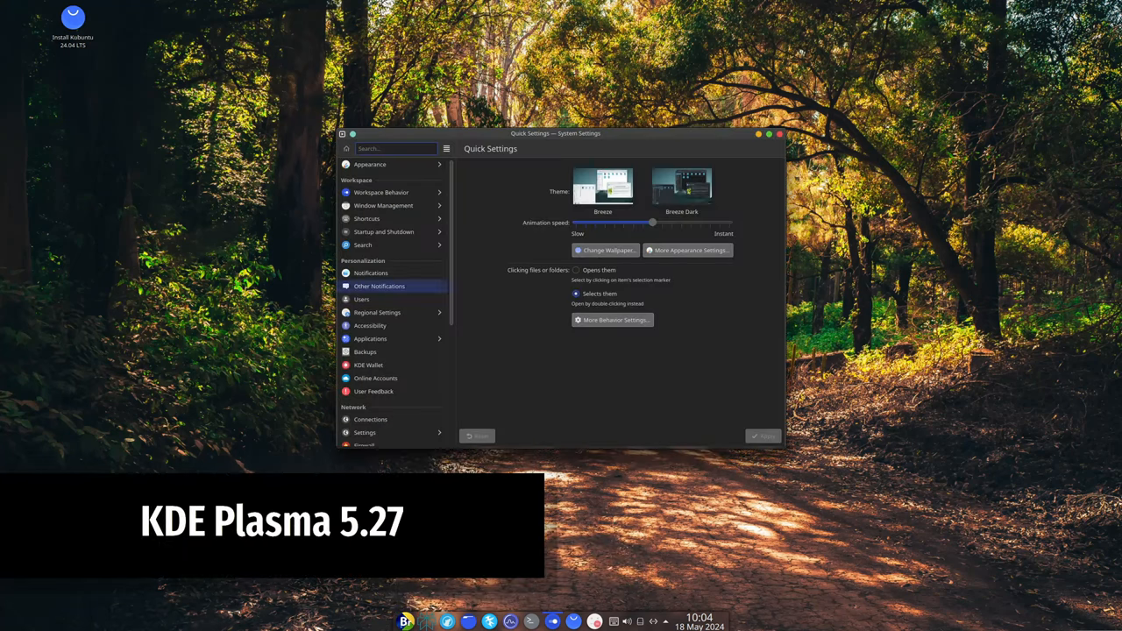
# Step: View About this System (Plasma 5.27, Qt 5.15.13), then bring up a Konsole terminal
pyautogui.click(379, 417)
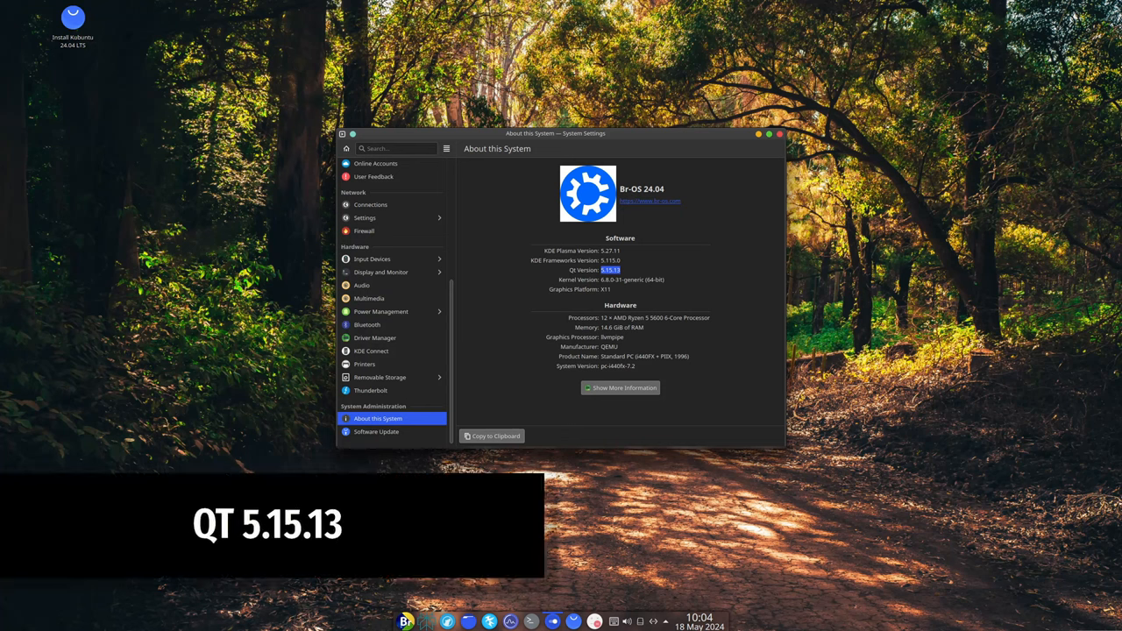
pyautogui.click(779, 134)
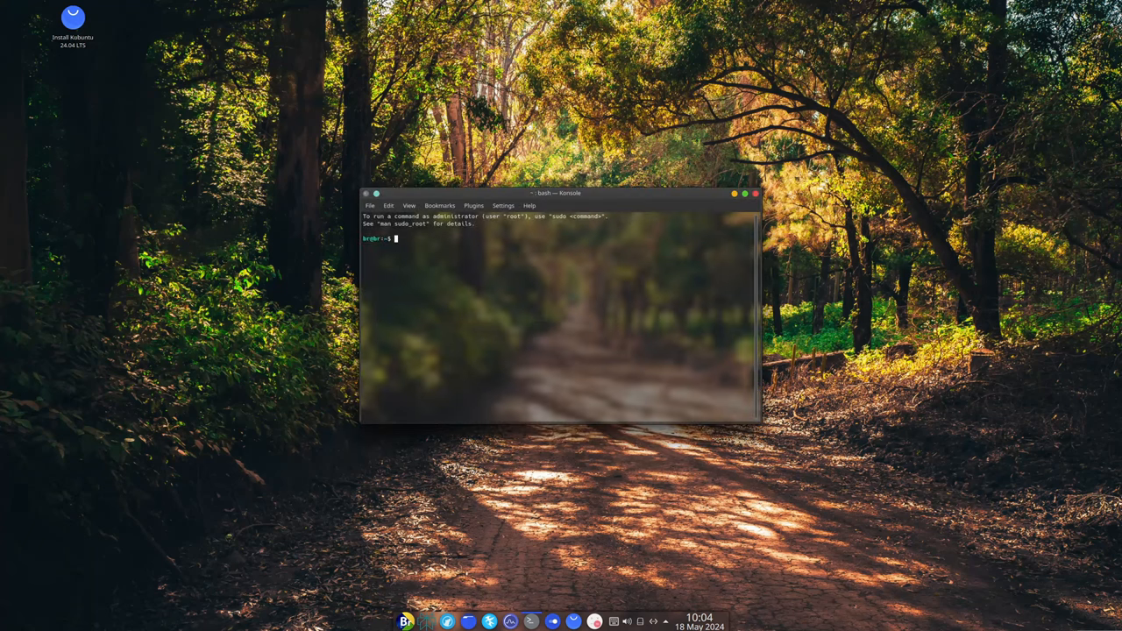
# Step: Print kernel details with uname in Konsole, then launch the Kubuntu installer
pyautogui.write('unm')
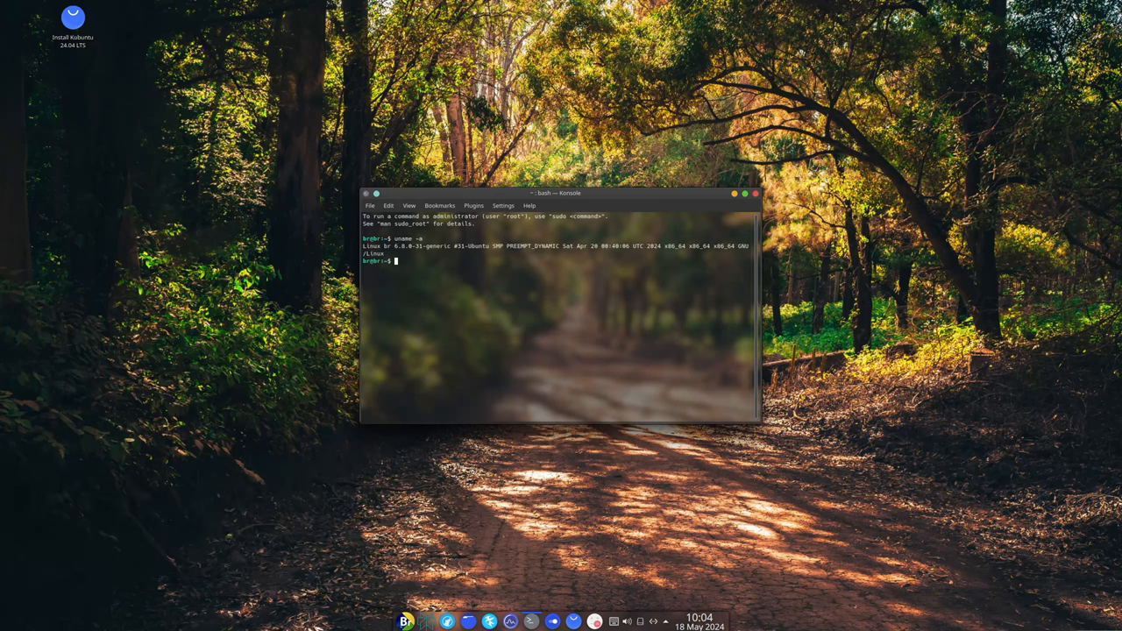
pyautogui.write('uname -r')
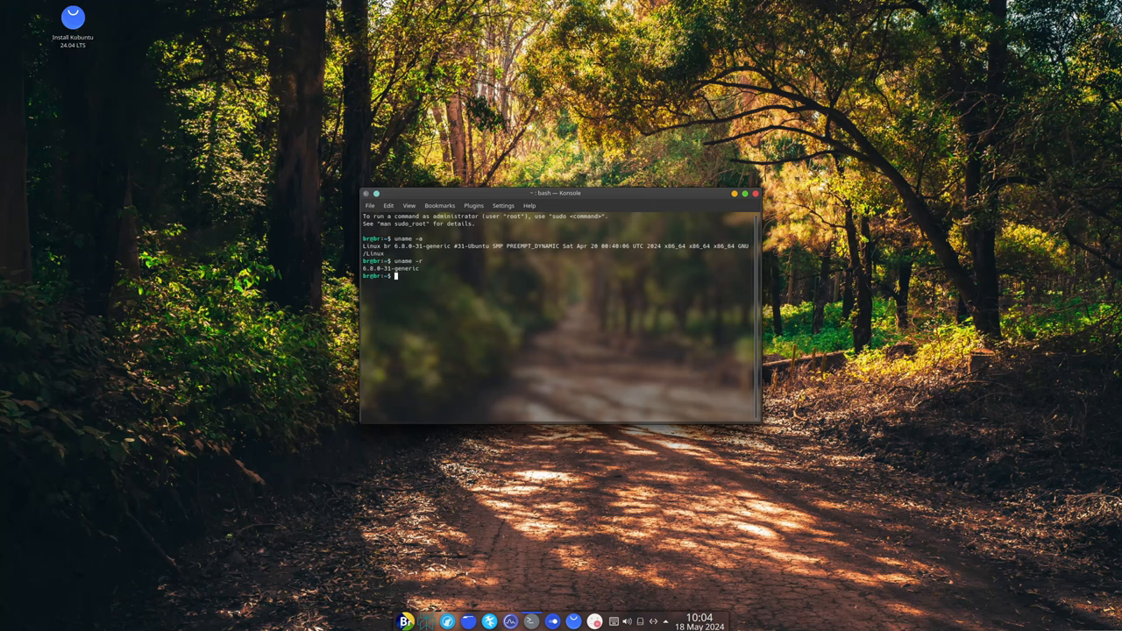
pyautogui.click(754, 193)
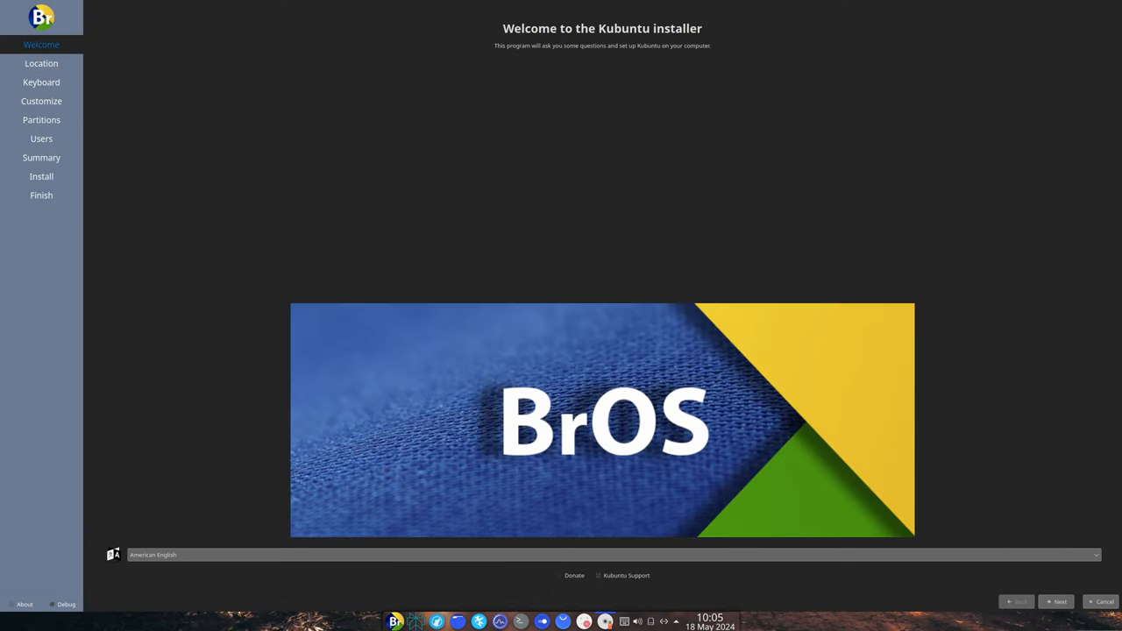
# Step: Cancel the installation and confirm quitting the Kubuntu installer
pyautogui.click(1103, 601)
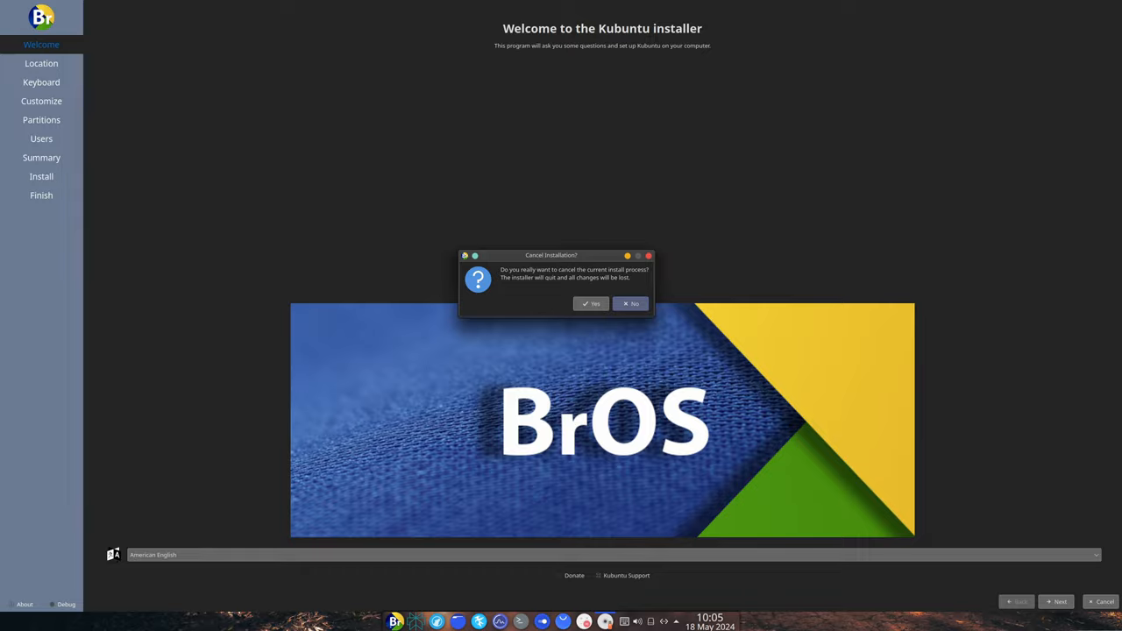
pyautogui.click(591, 303)
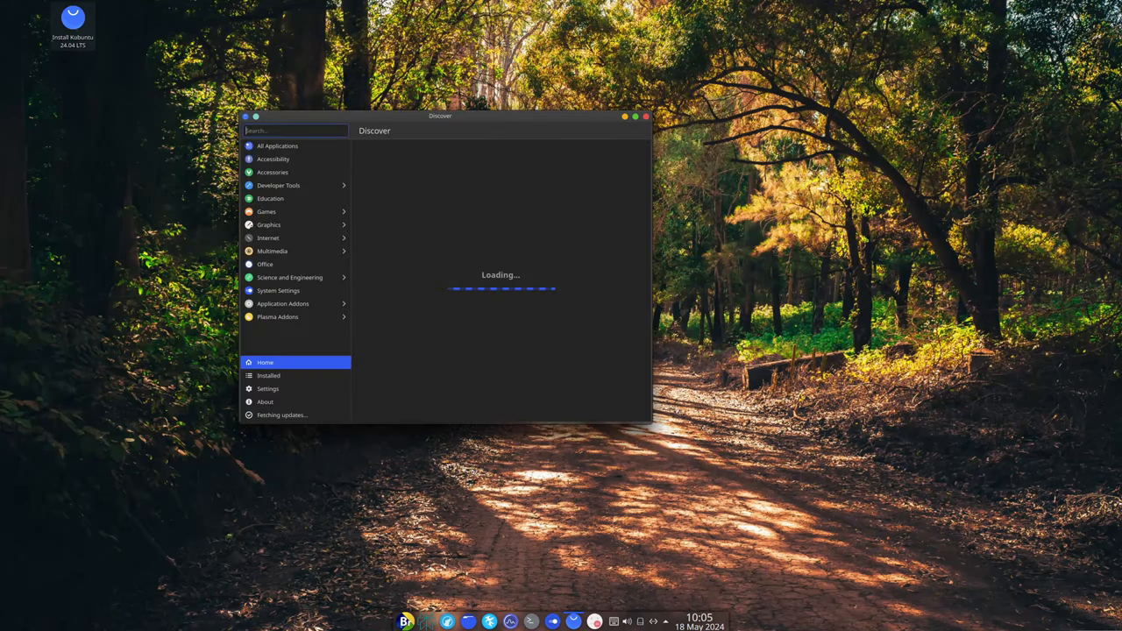
# Step: Move the Discover window toward the centre and view its software sources settings
pyautogui.moveTo(440, 115); pyautogui.dragTo(577, 87)
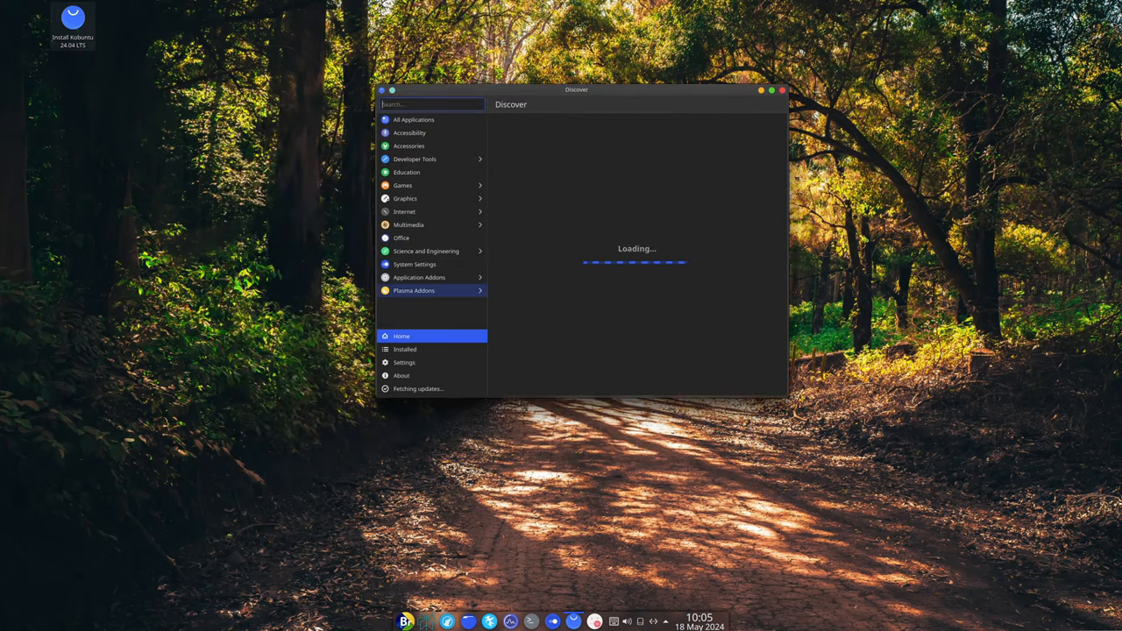
pyautogui.click(403, 362)
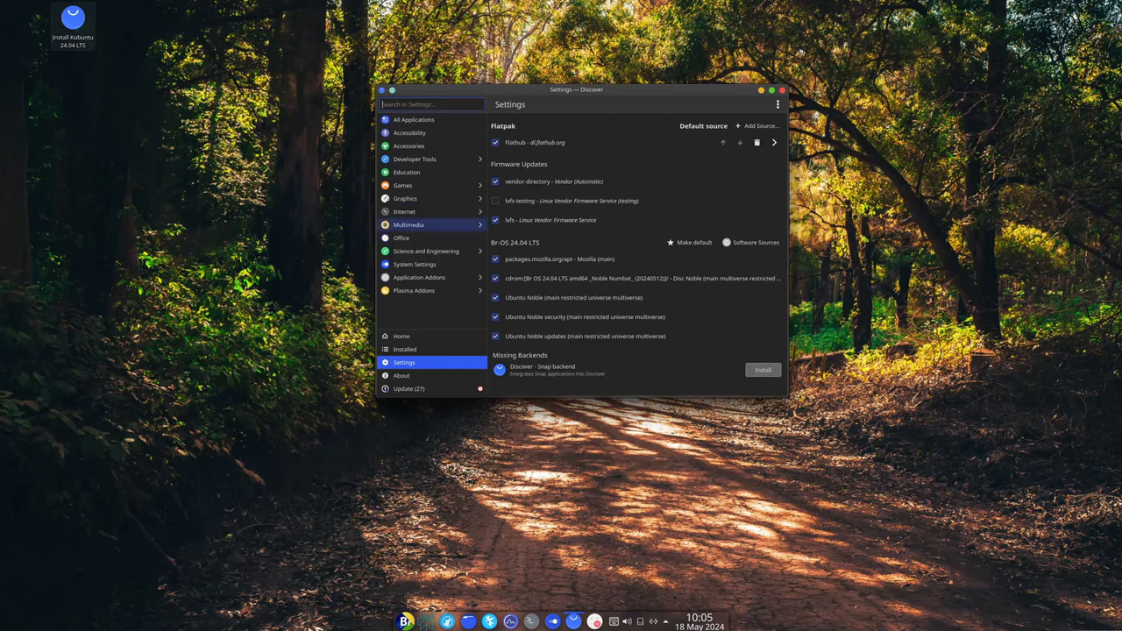
# Step: Show the All Applications list in Discover, then close the software store
pyautogui.click(413, 119)
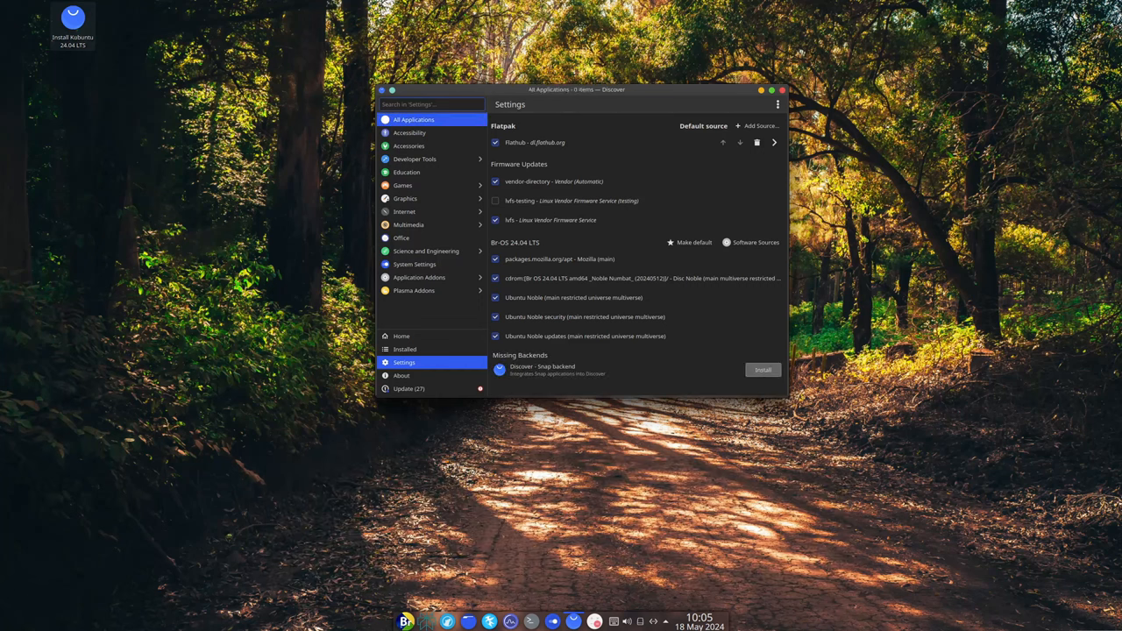
pyautogui.click(414, 120)
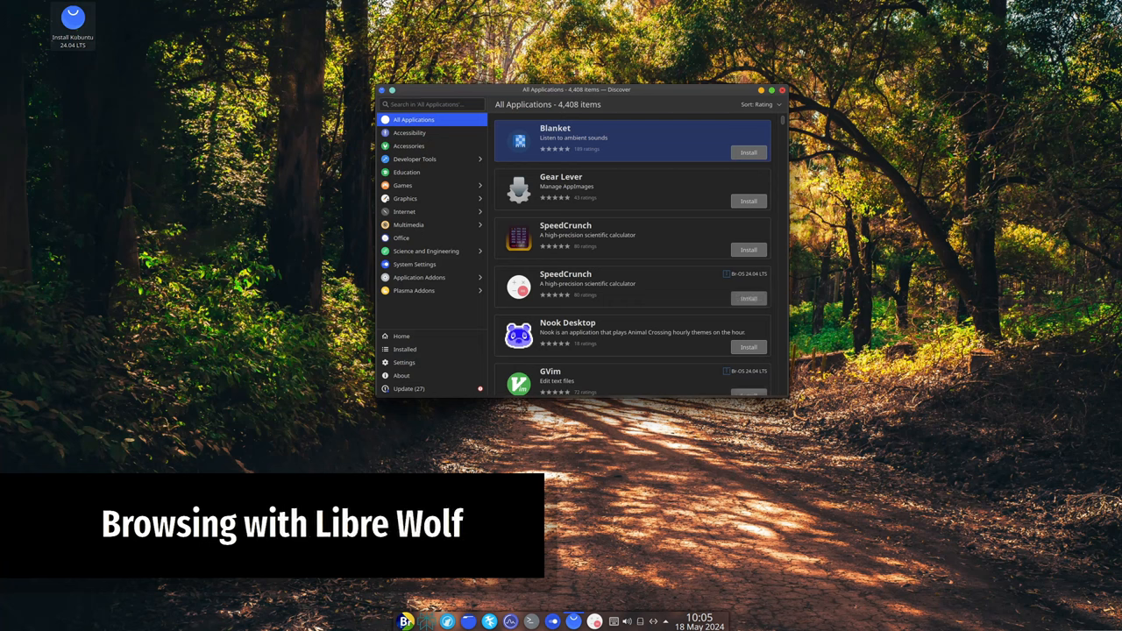
pyautogui.click(782, 88)
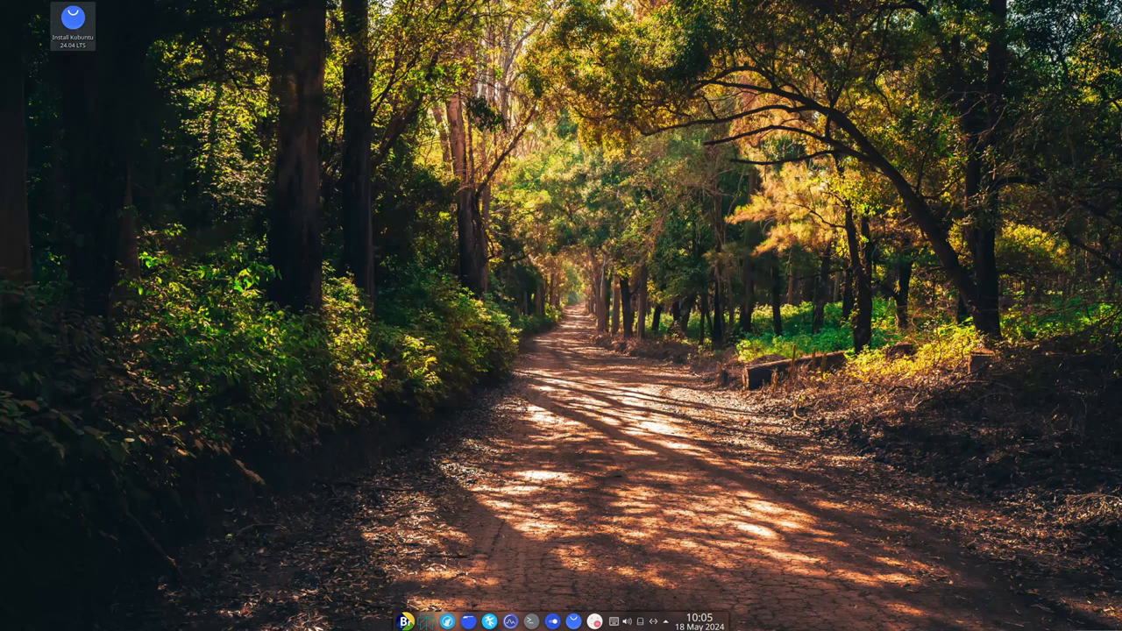
pyautogui.click(426, 621)
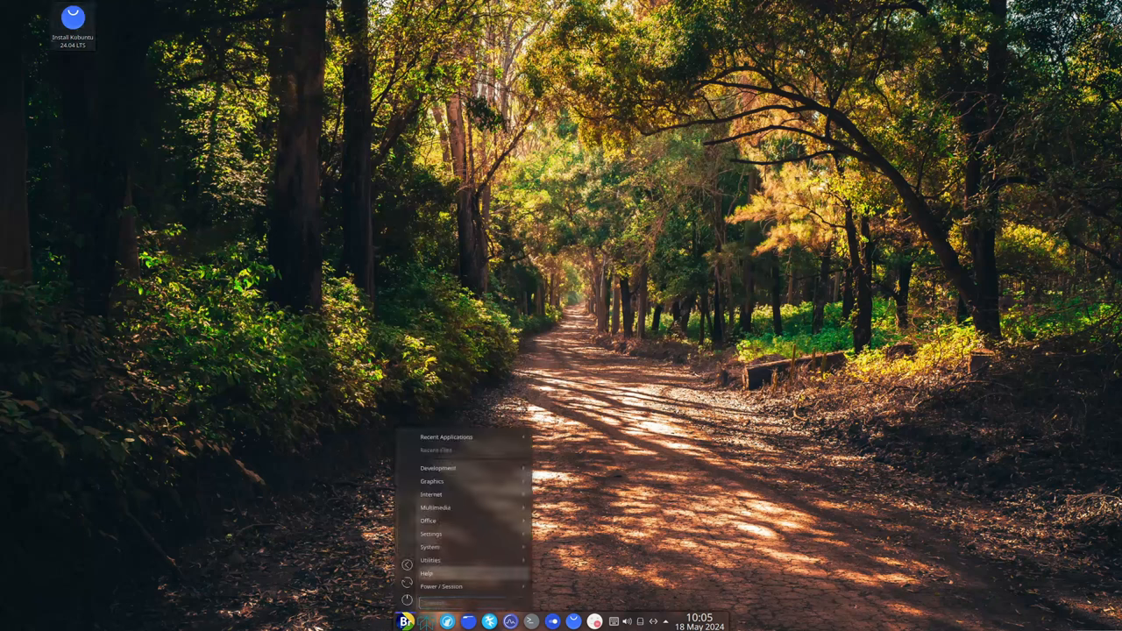
pyautogui.moveTo(445, 436)
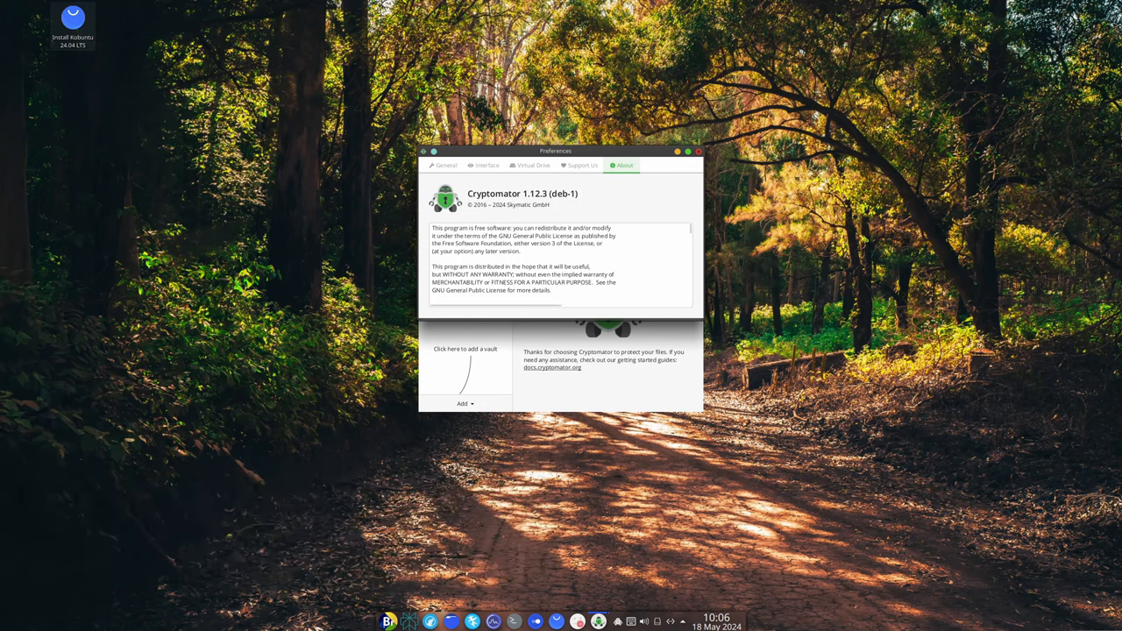
pyautogui.click(698, 151)
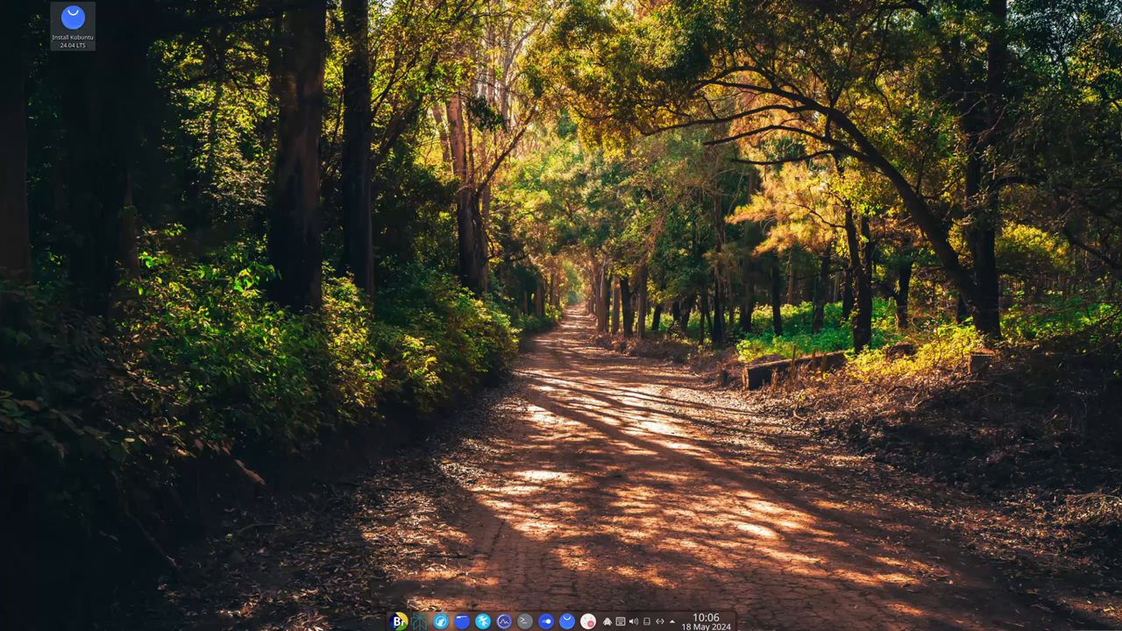
# Step: Launch ONLYOFFICE Desktop Editors from the launcher, view its About version page, and close it
pyautogui.click(705, 623)
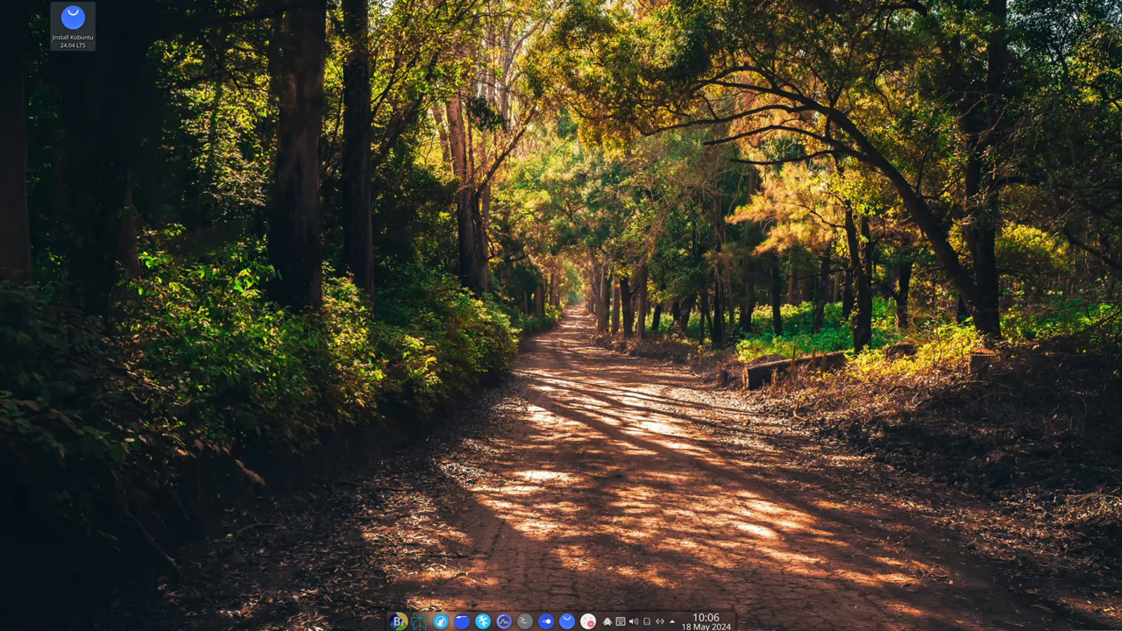
pyautogui.click(400, 620)
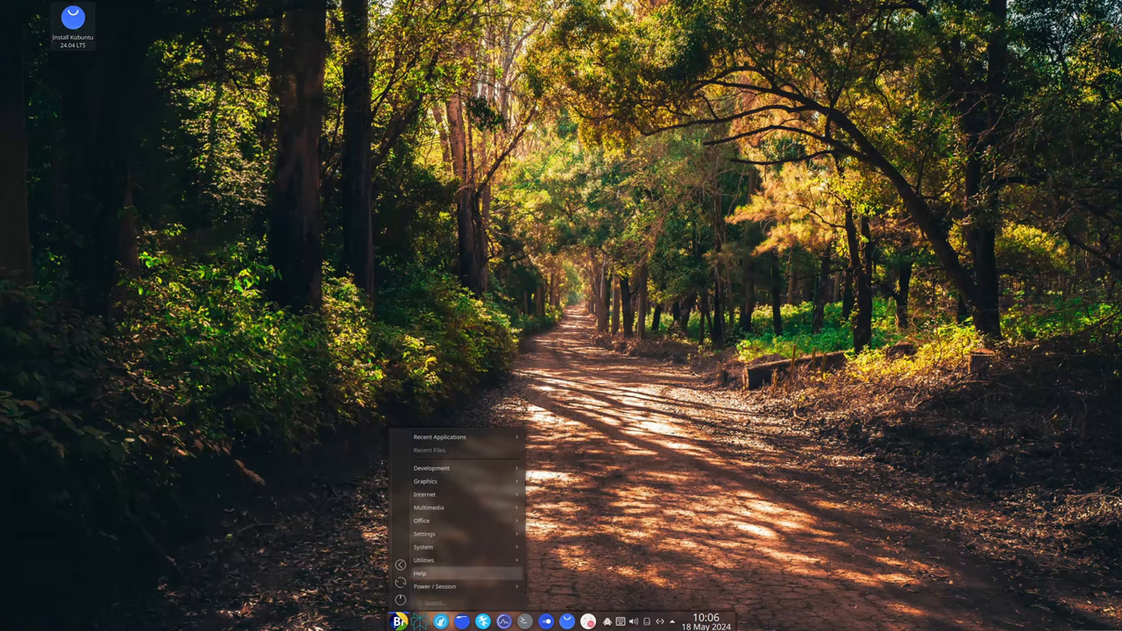
pyautogui.moveTo(432, 466)
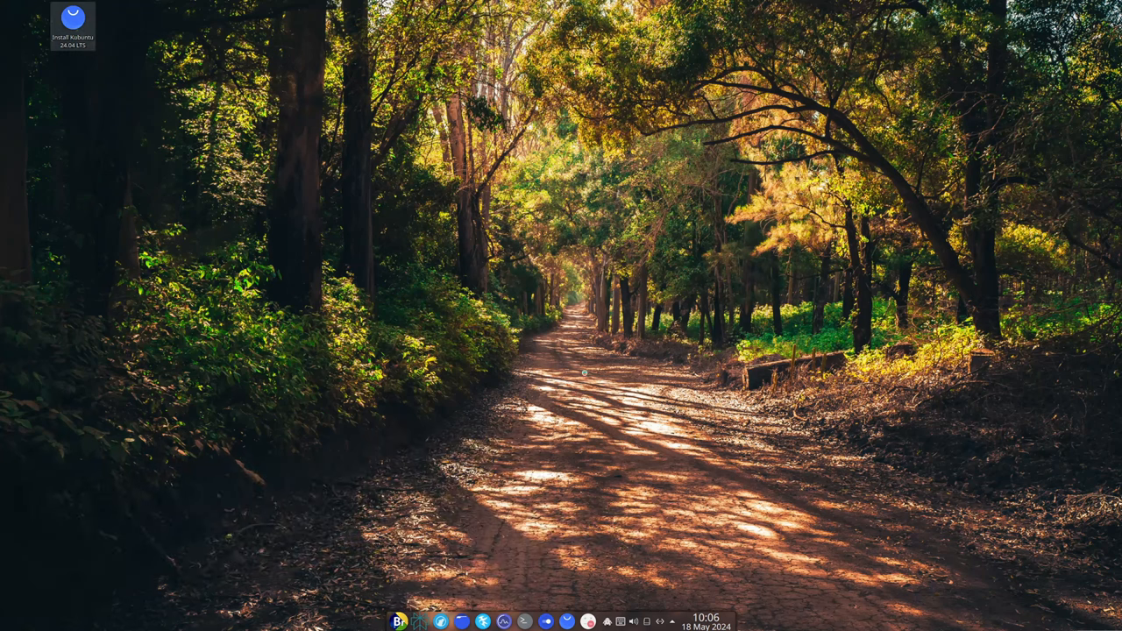
pyautogui.moveTo(593, 334)
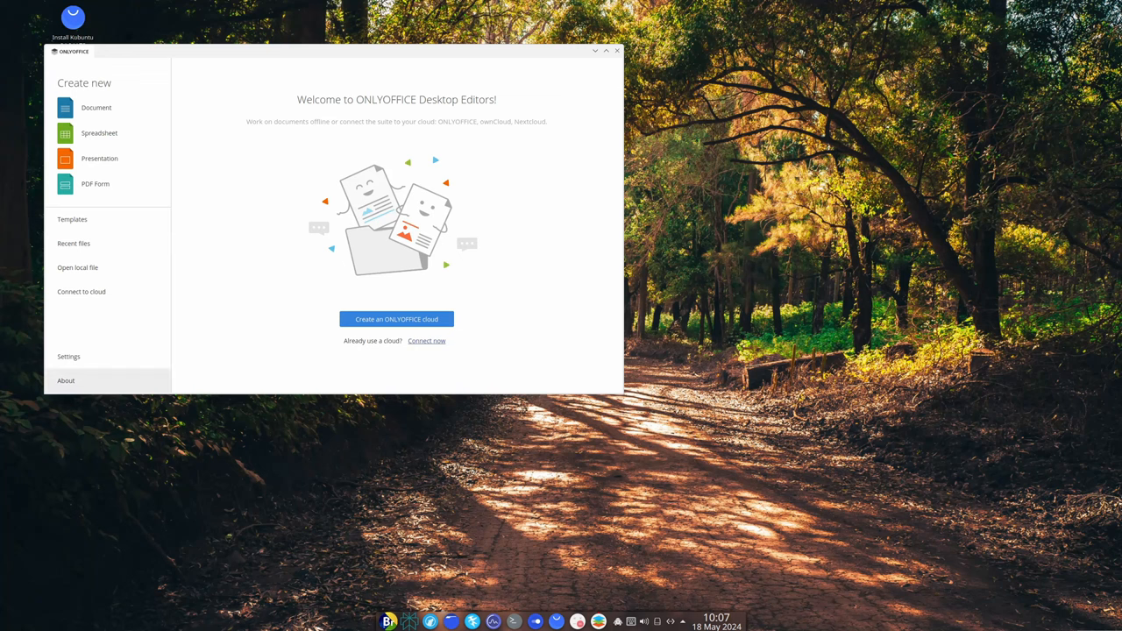
pyautogui.click(67, 380)
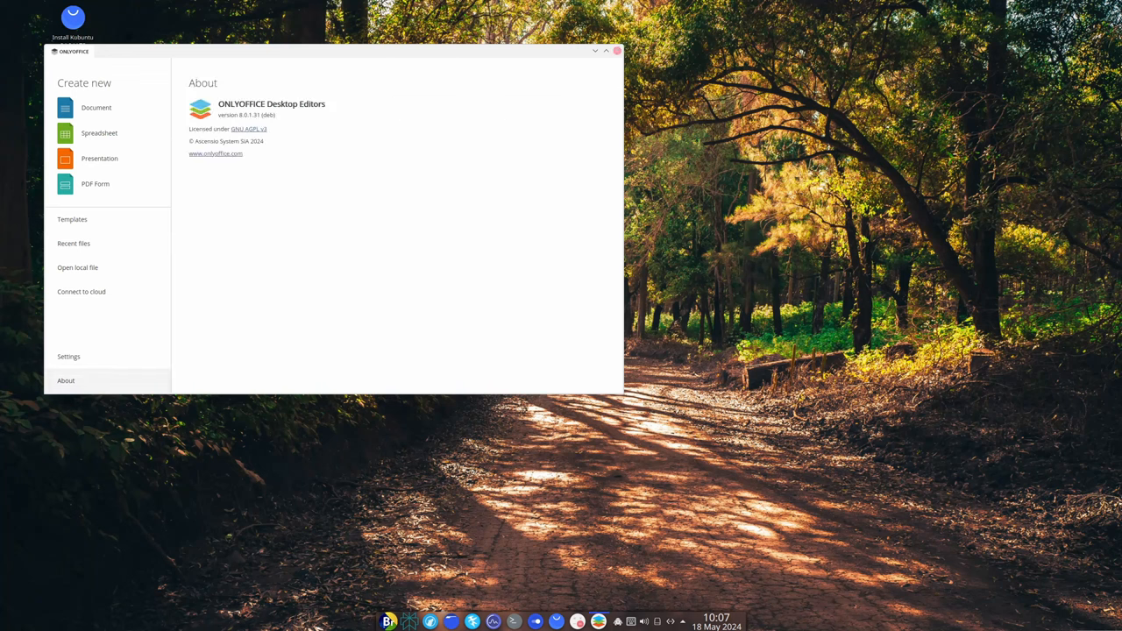
pyautogui.click(617, 49)
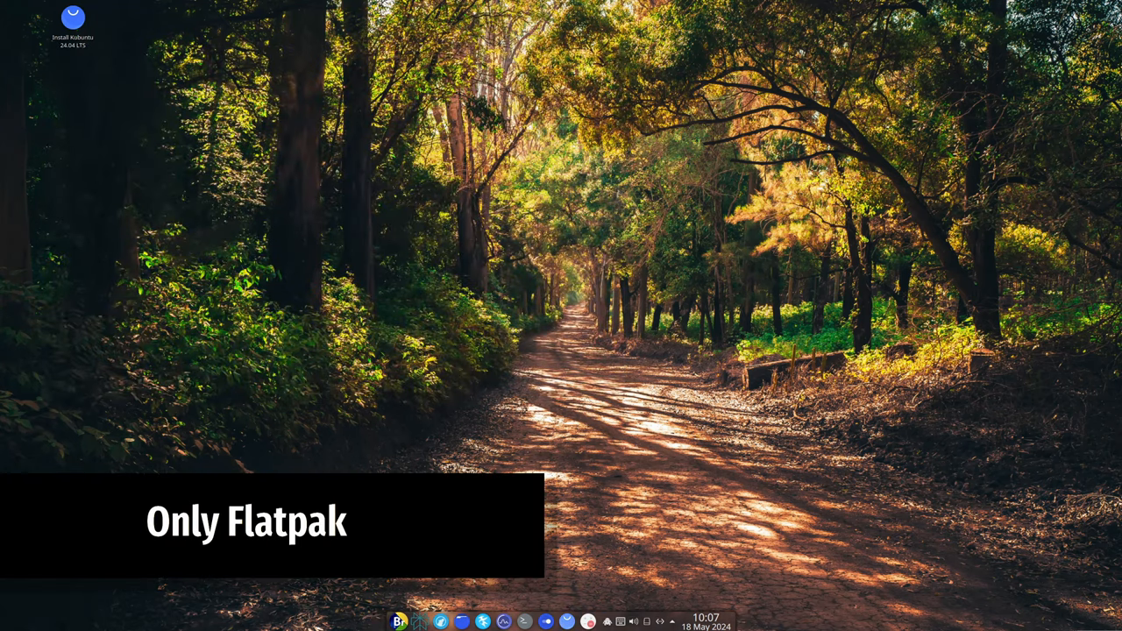
pyautogui.moveTo(590, 621)
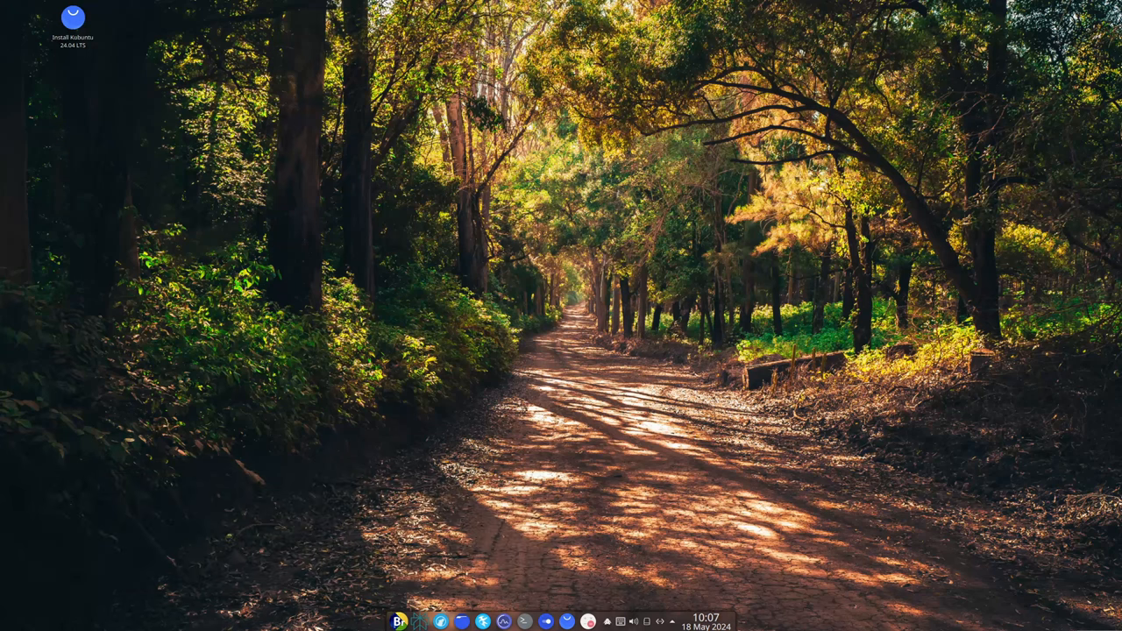
pyautogui.rightClick(607, 621)
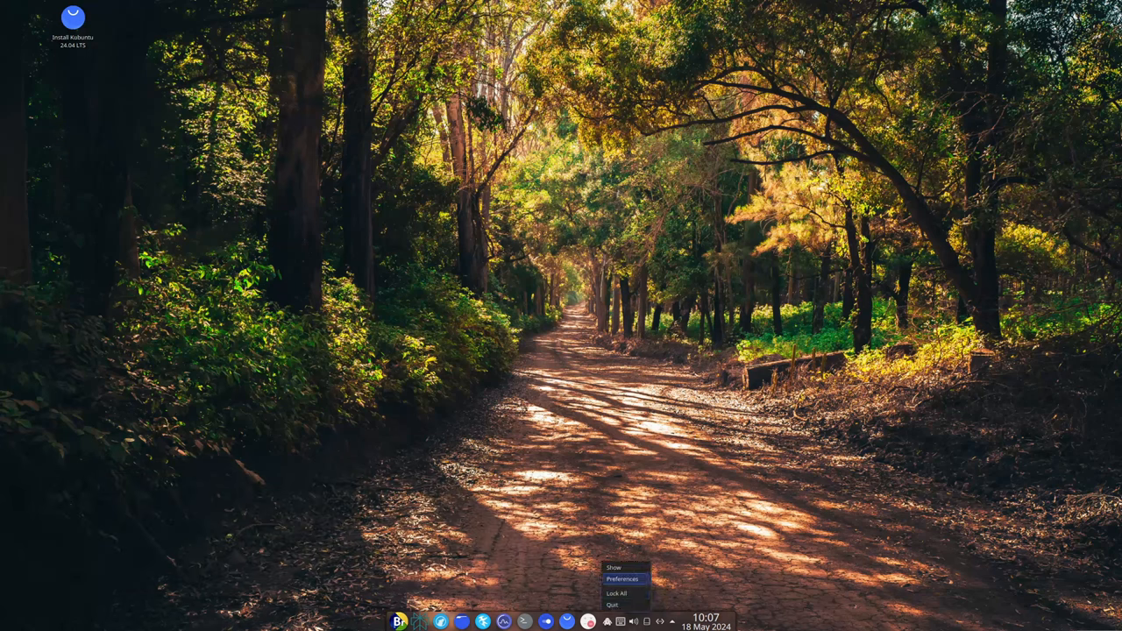
pyautogui.click(622, 579)
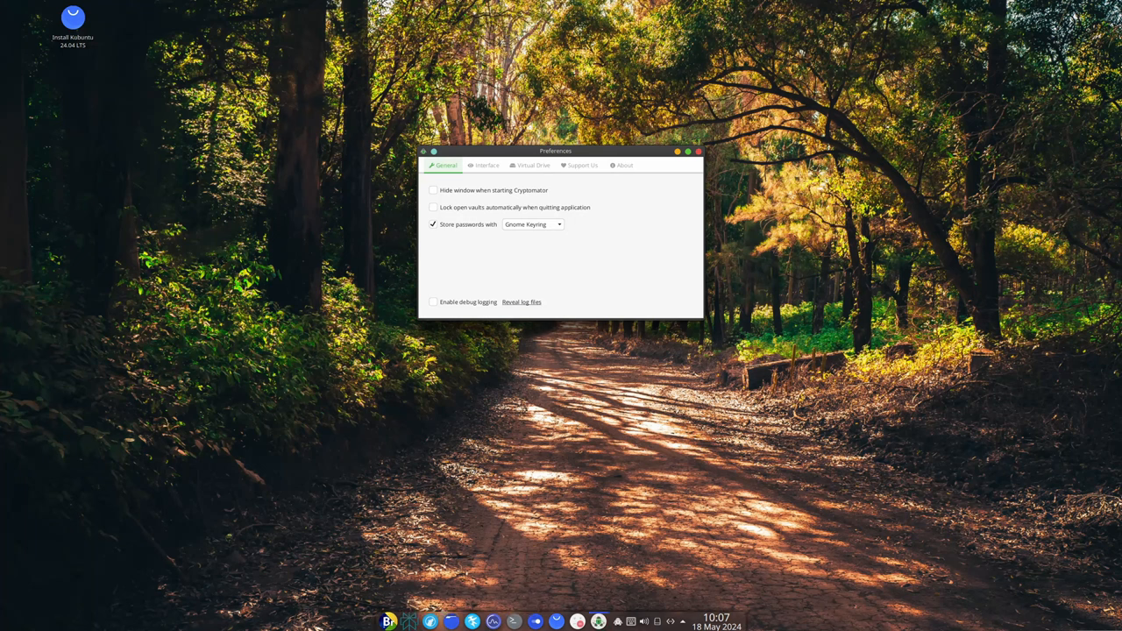
pyautogui.click(698, 151)
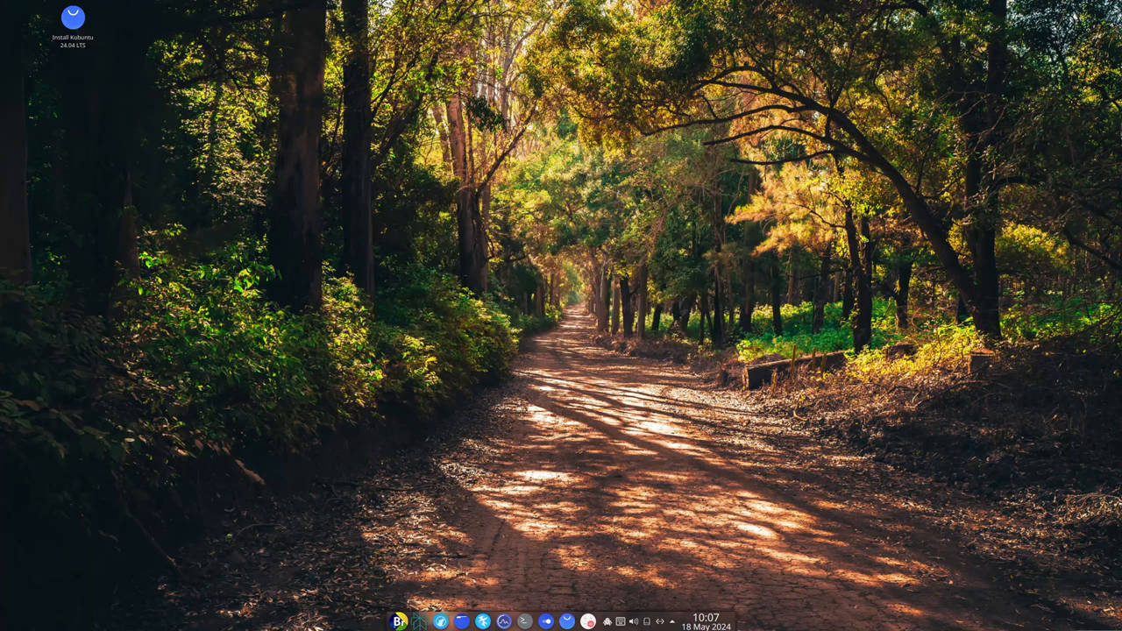
pyautogui.click(398, 620)
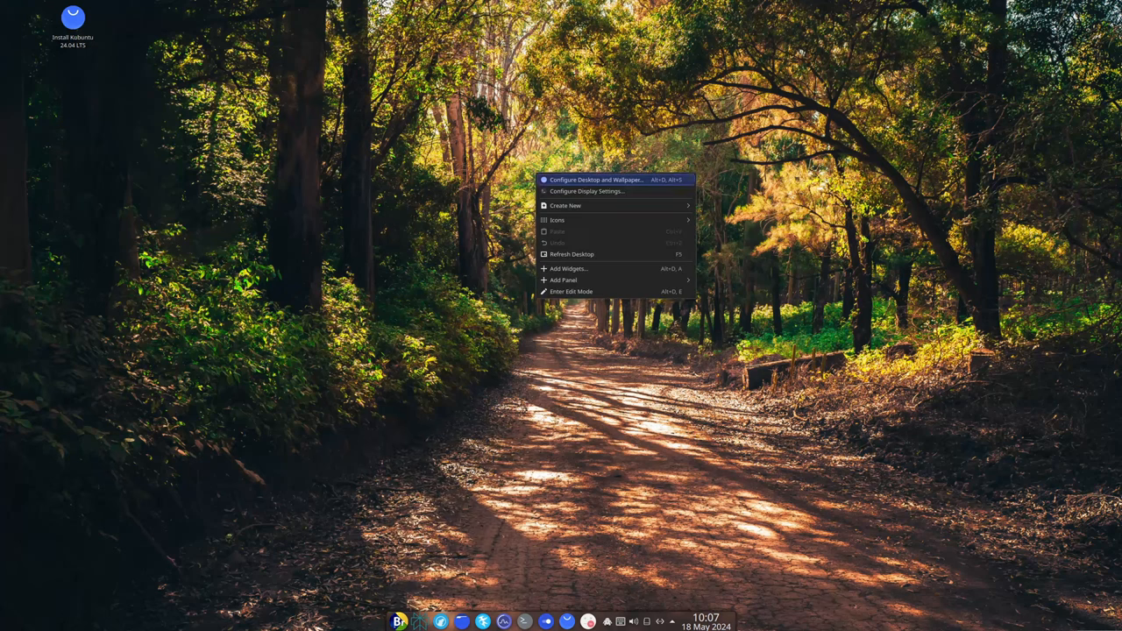
# Step: Bring up the desktop wallpaper settings and scroll the grid down to the pixabay-jump image
pyautogui.click(596, 179)
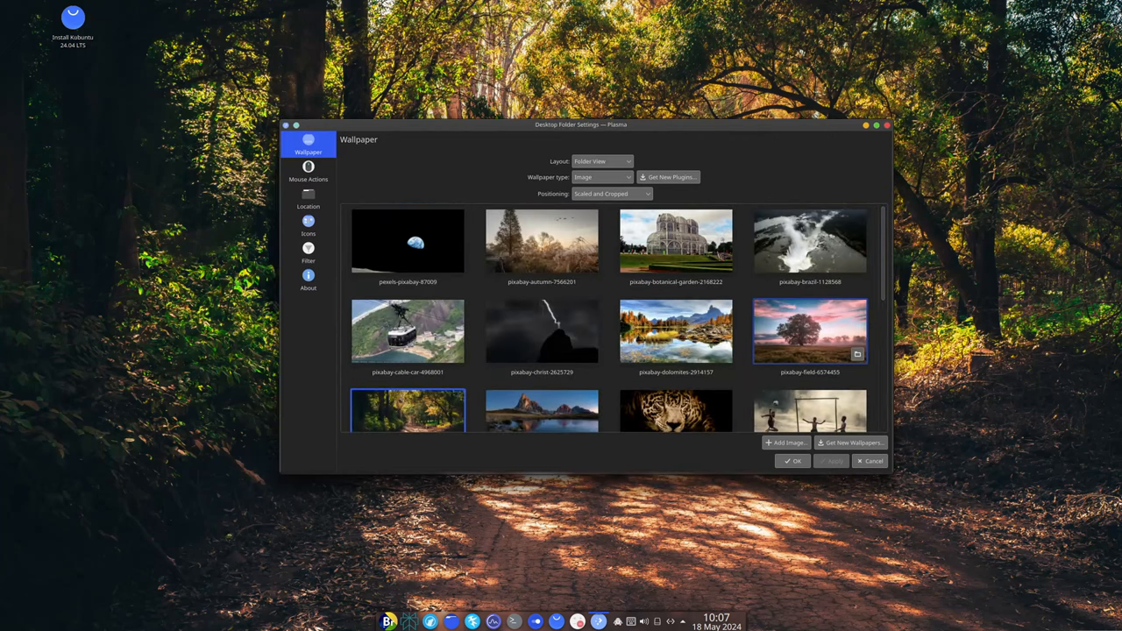
pyautogui.scroll(-3)
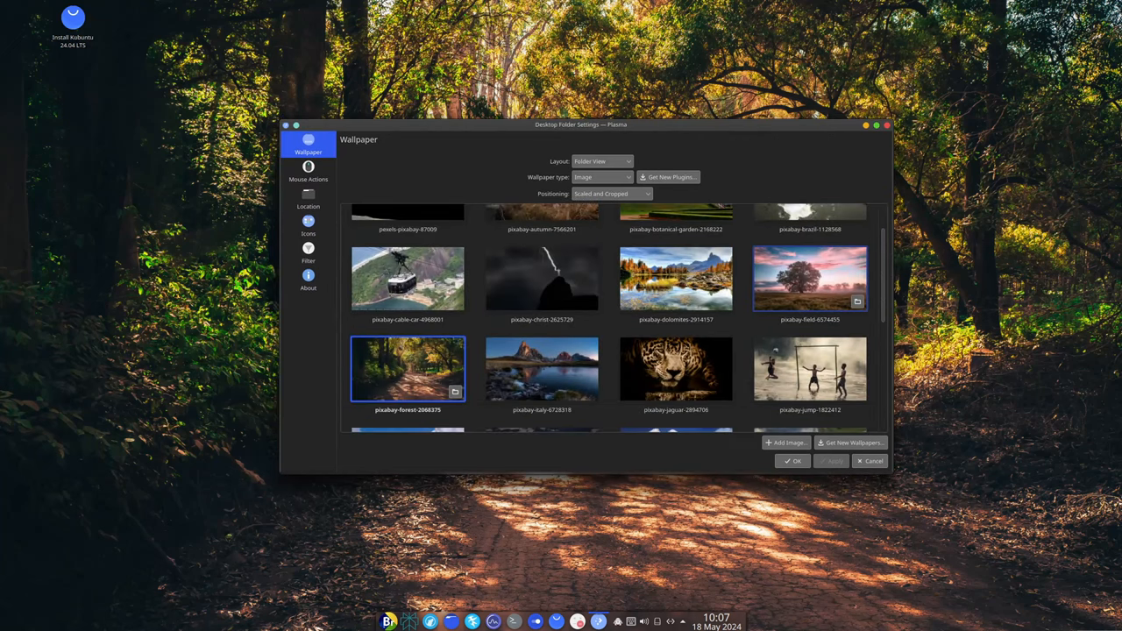
pyautogui.scroll(-3)
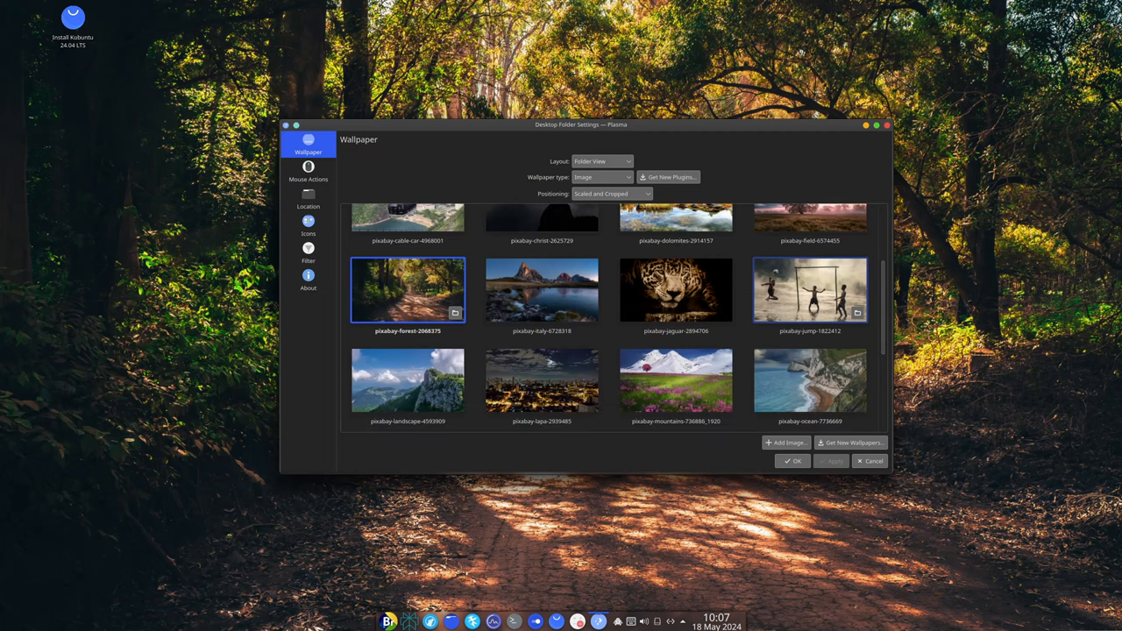
pyautogui.scroll(-3)
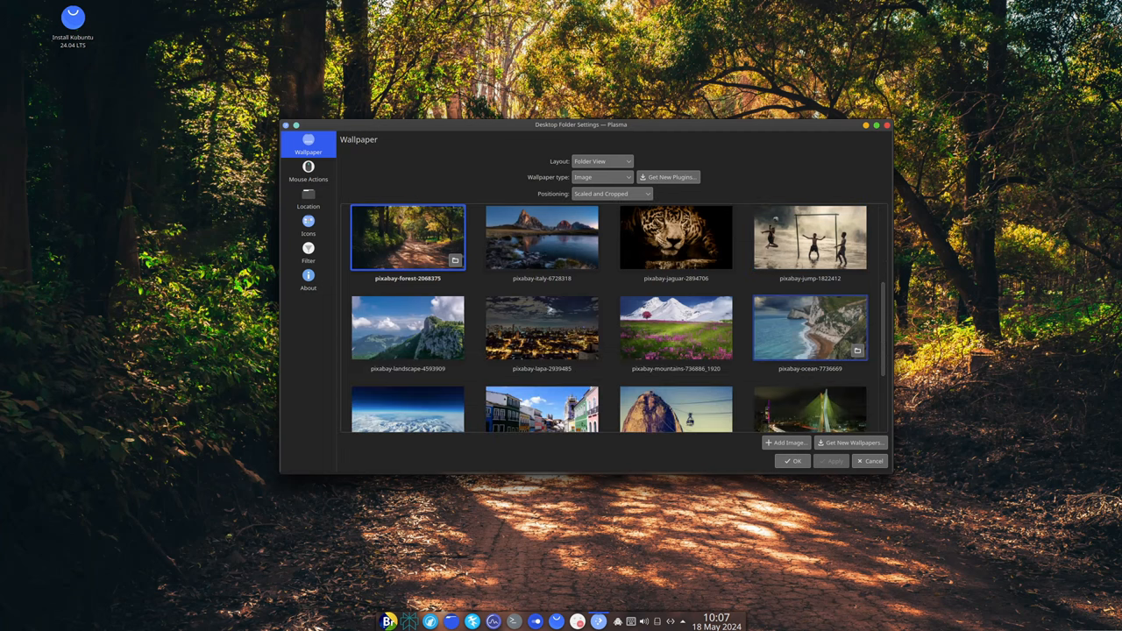
pyautogui.scroll(-3)
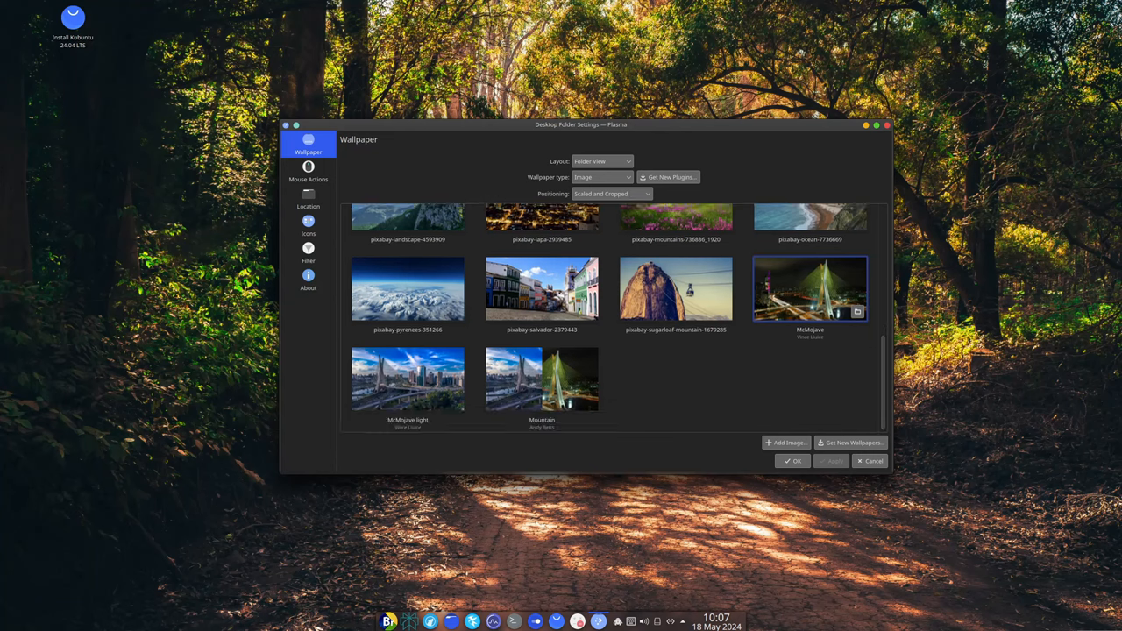
# Step: Select the children-playing-football photo, apply it as wallpaper, and confirm with OK
pyautogui.click(811, 240)
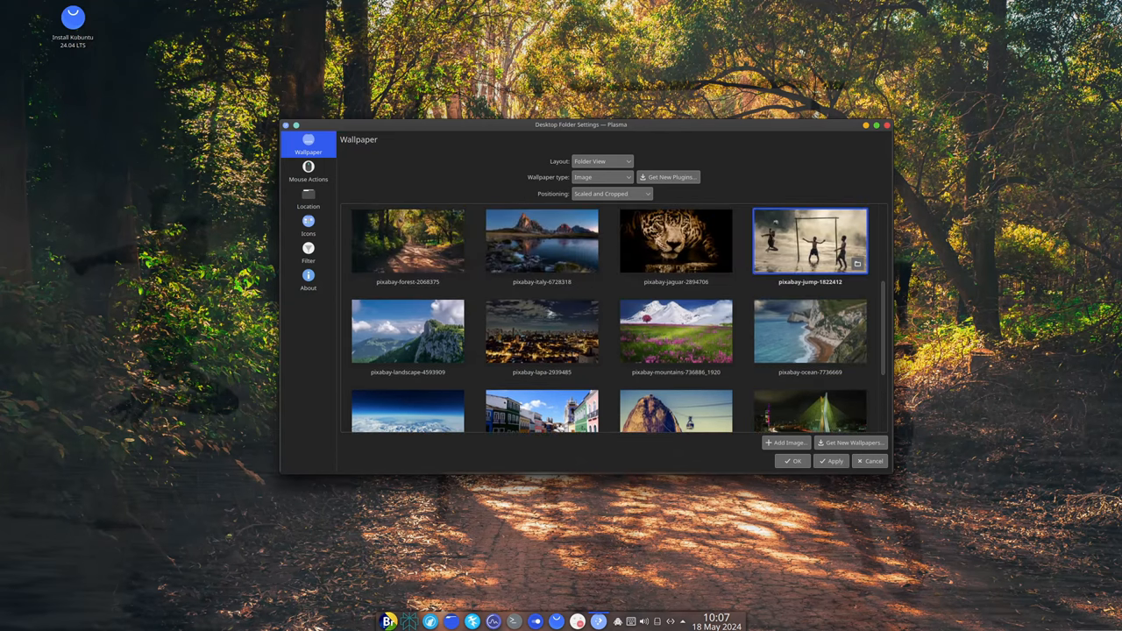
pyautogui.click(832, 459)
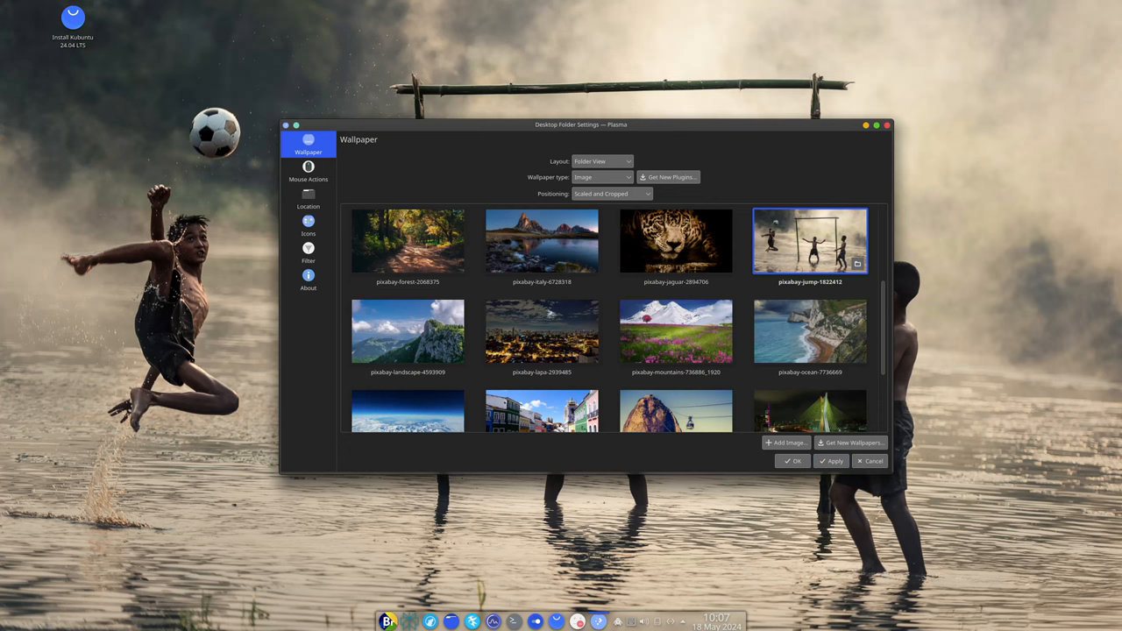
pyautogui.click(793, 459)
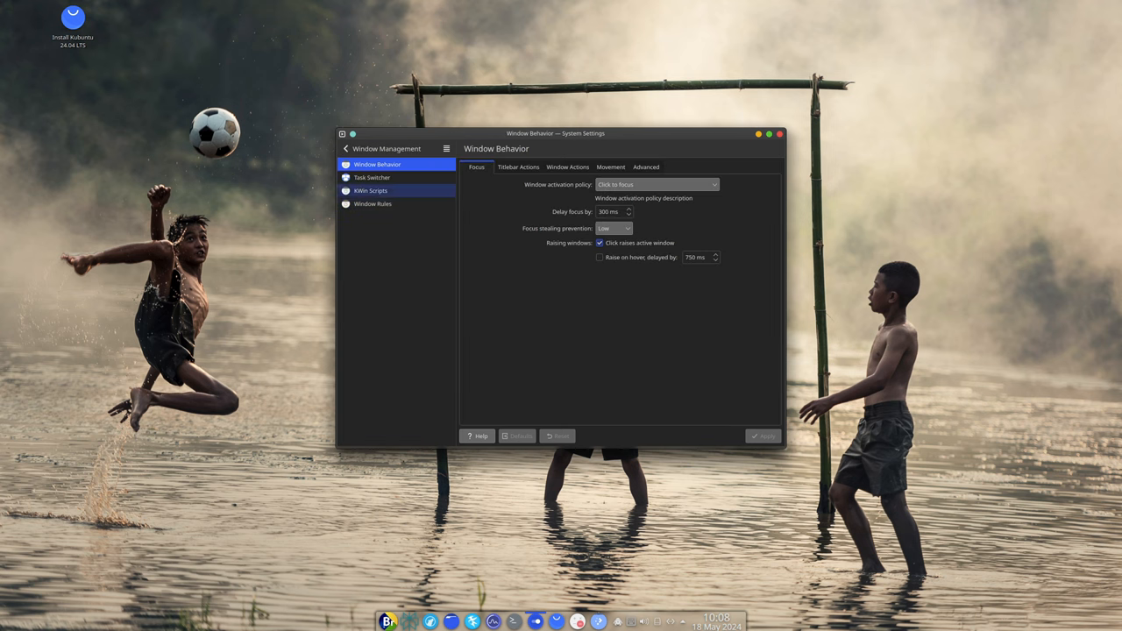
# Step: Browse Appearance pages: Global Theme, Application Style, Colors and Window Decorations
pyautogui.click(347, 147)
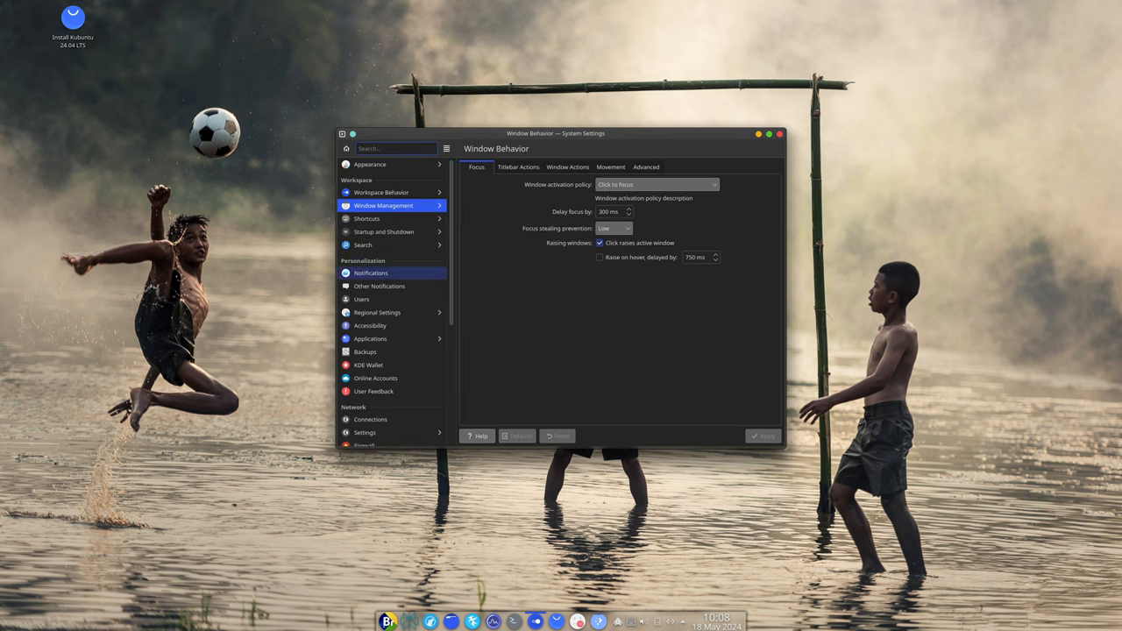
pyautogui.click(346, 148)
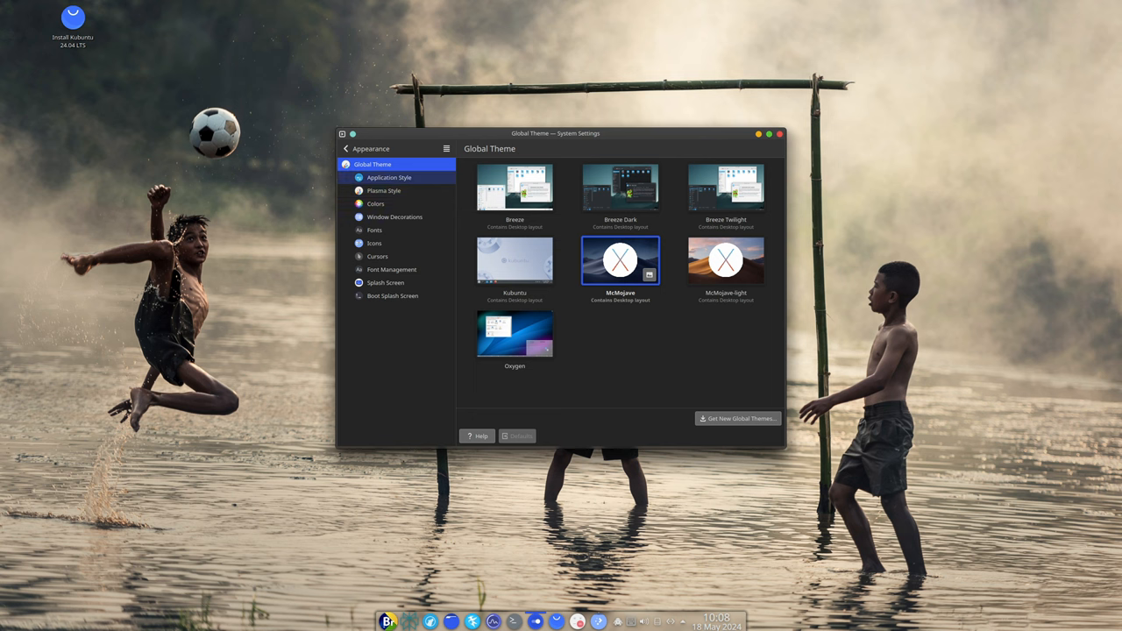
pyautogui.click(389, 178)
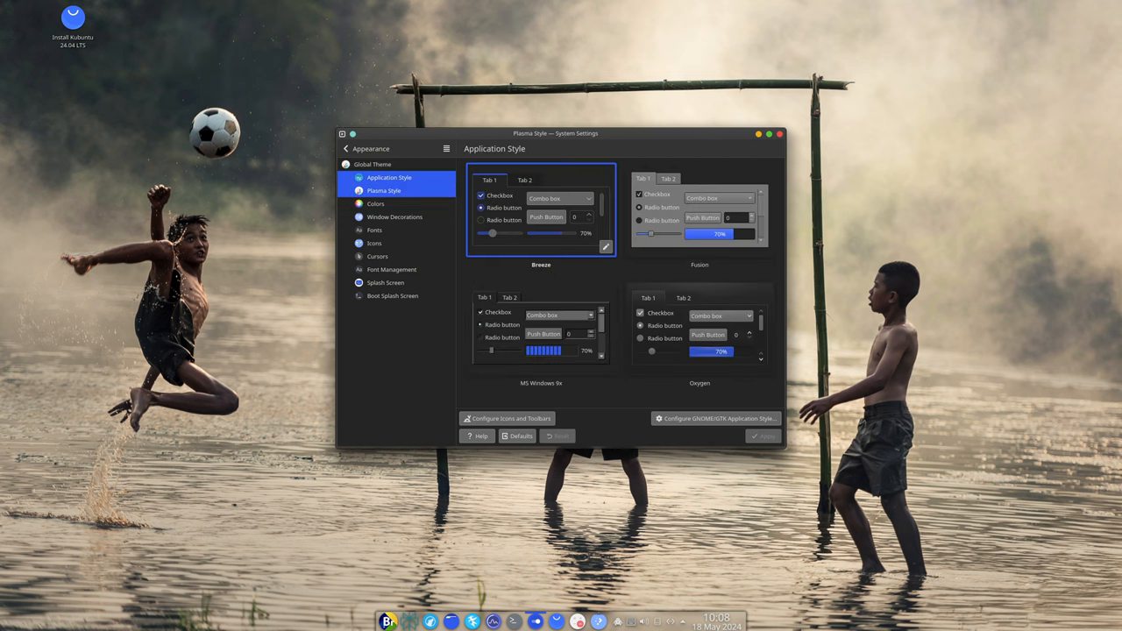
pyautogui.click(375, 203)
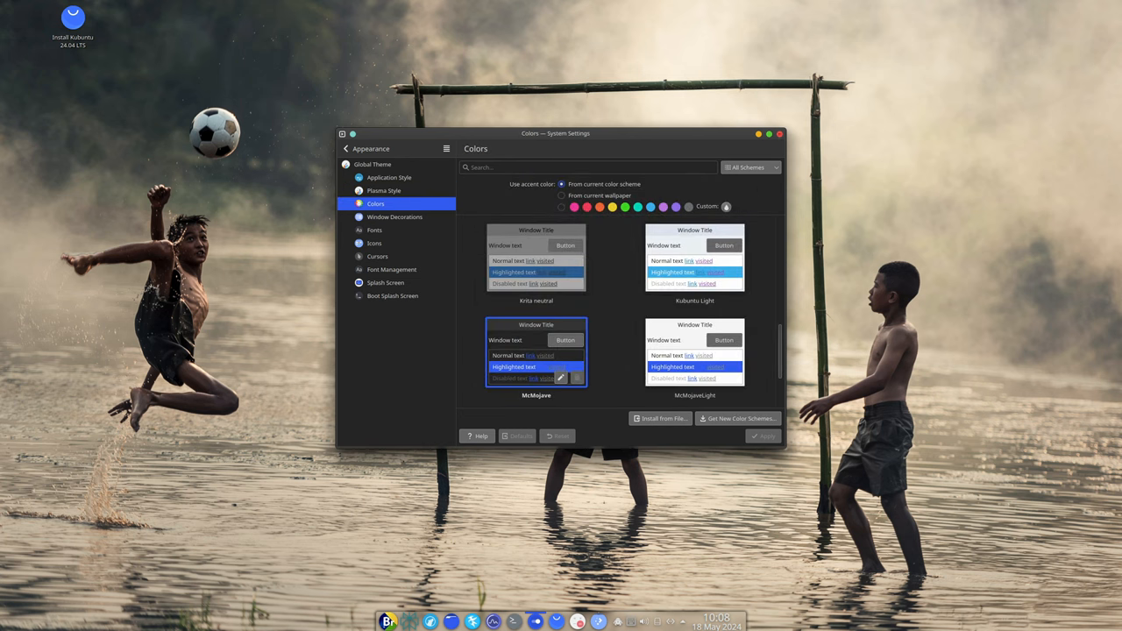
pyautogui.click(394, 217)
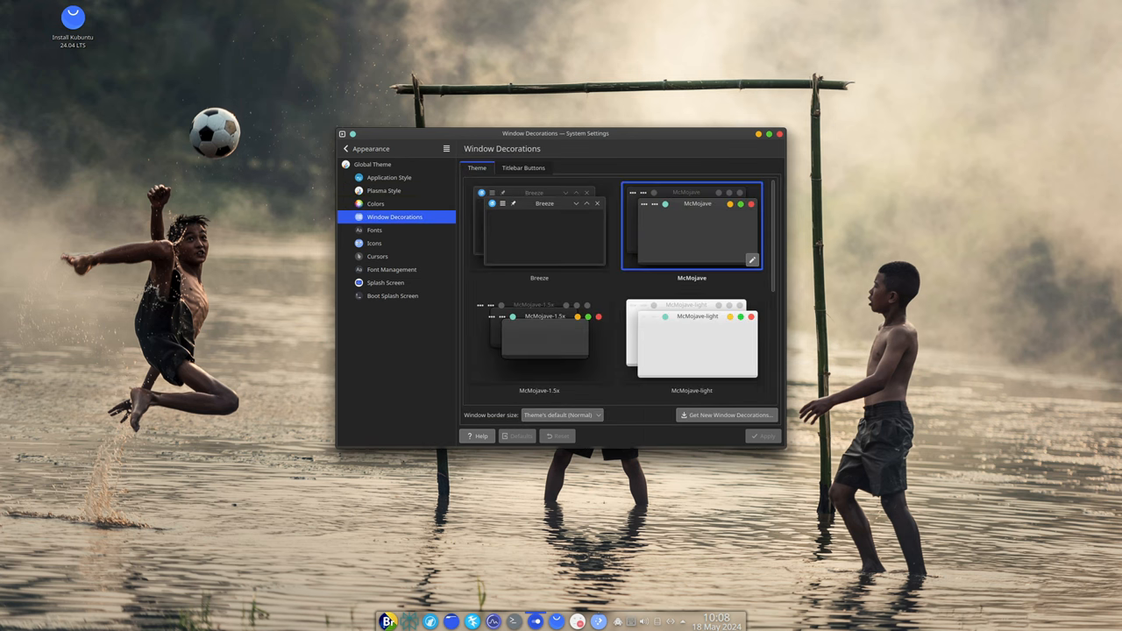
# Step: View the Display and Monitor page, return to the category list, and close System Settings
pyautogui.click(389, 177)
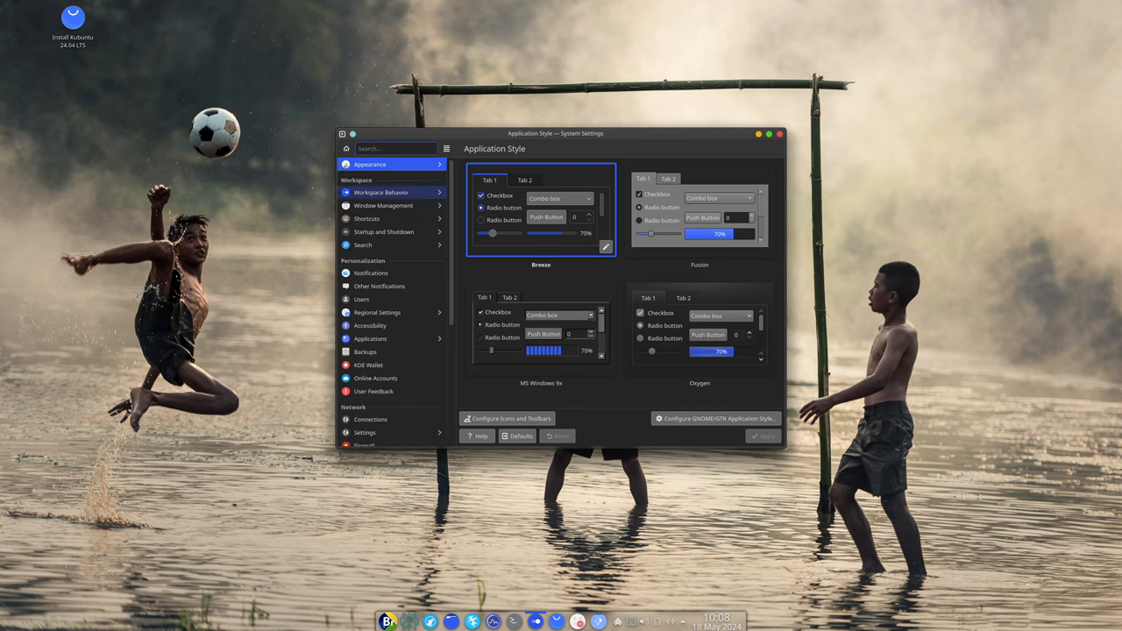
pyautogui.scroll(-3)
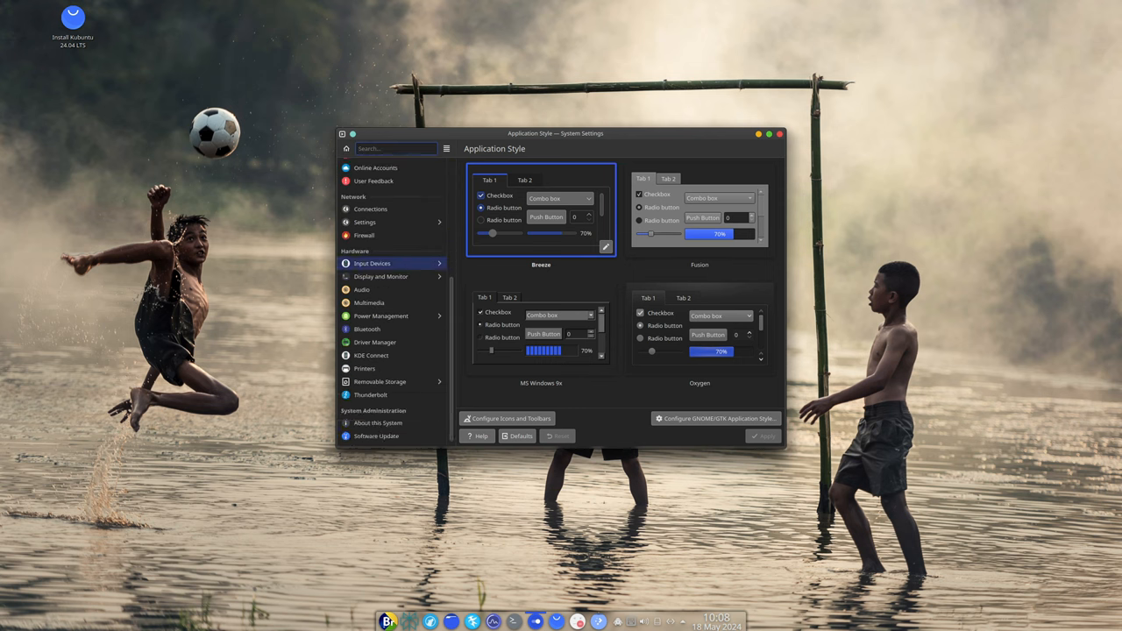
pyautogui.click(380, 277)
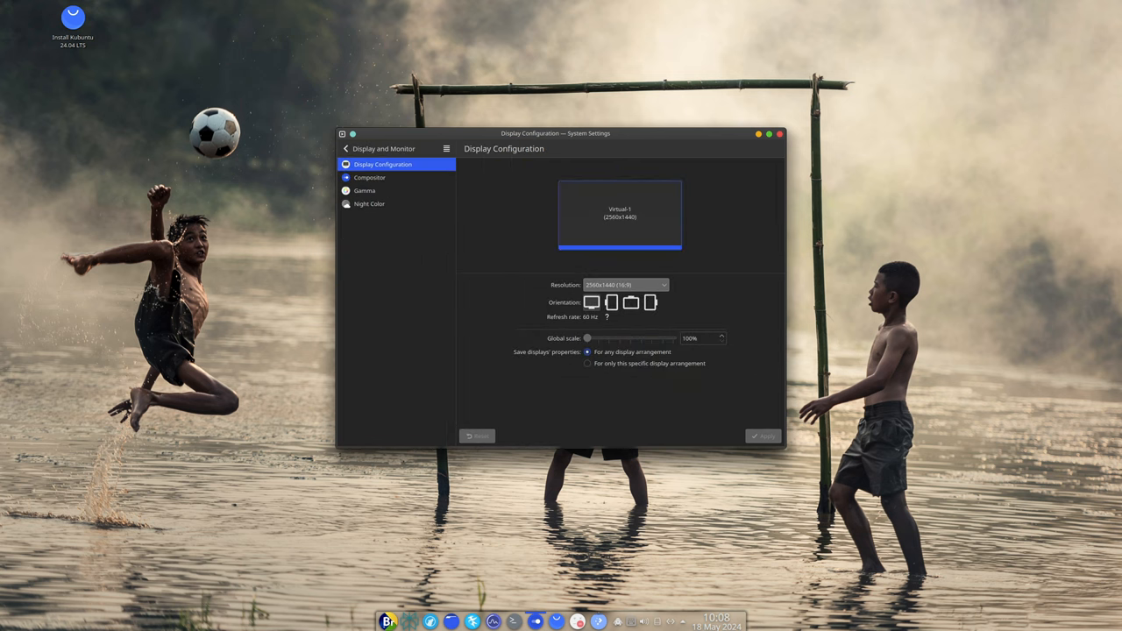
pyautogui.click(347, 147)
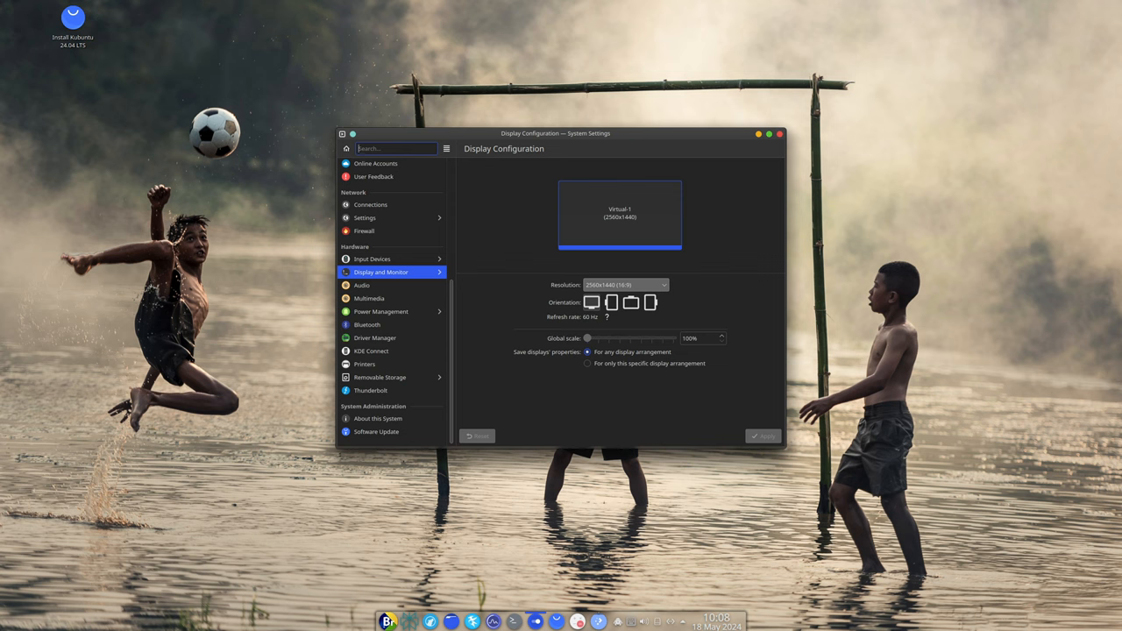
pyautogui.click(779, 133)
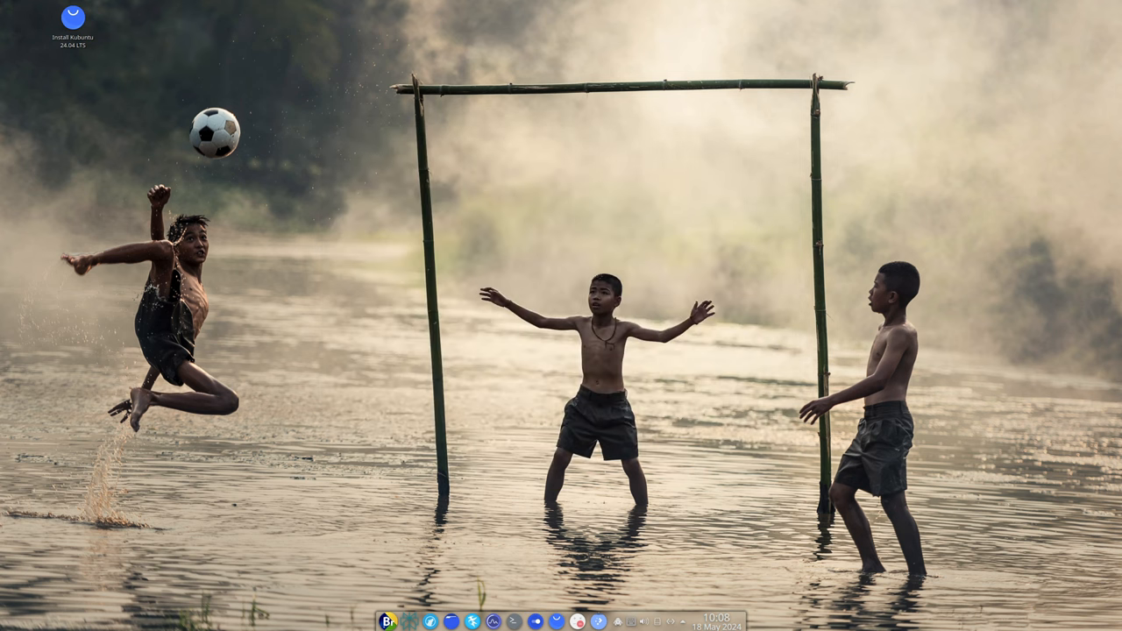